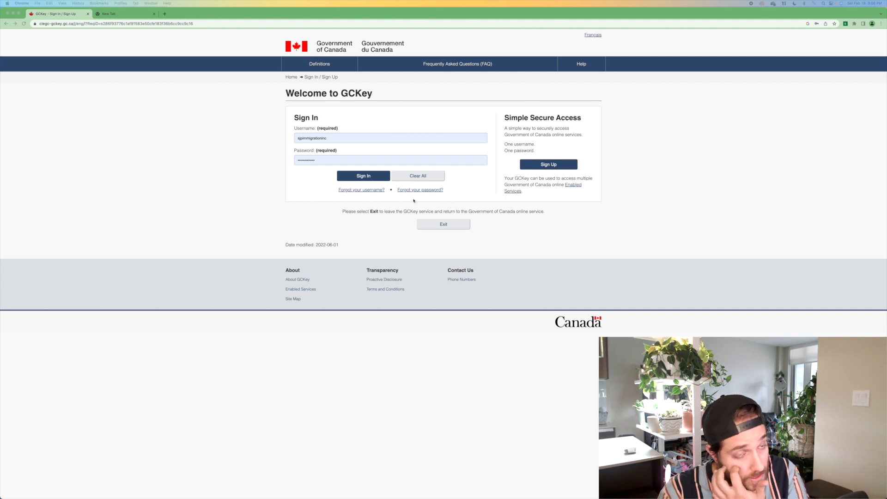
Sign in through GCKey, accept the portal terms, and begin the identity validation question.
left_click(364, 177)
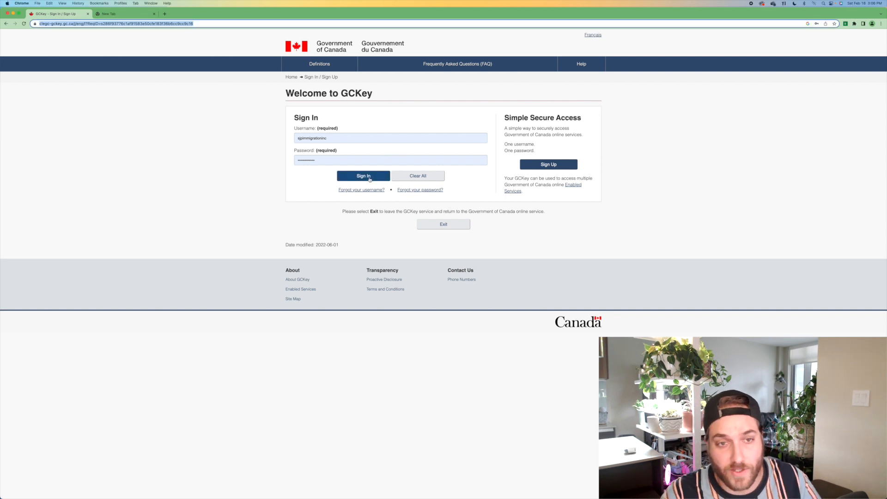
left_click(363, 175)
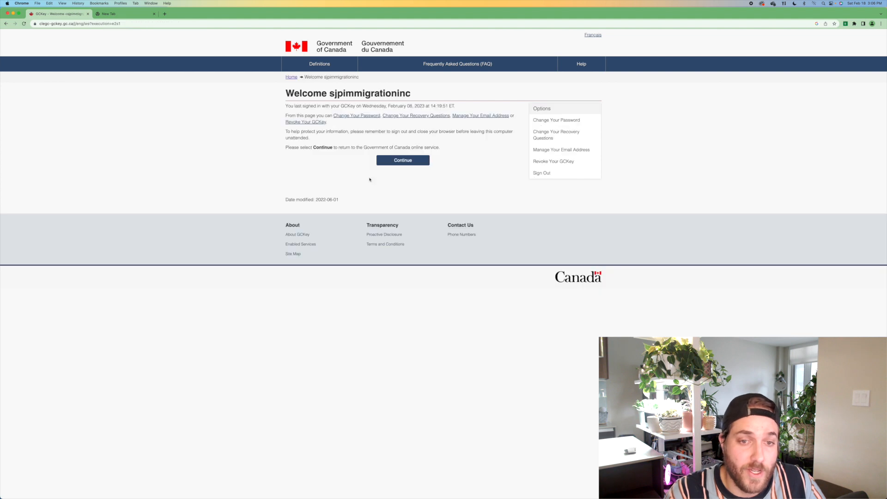
left_click(403, 161)
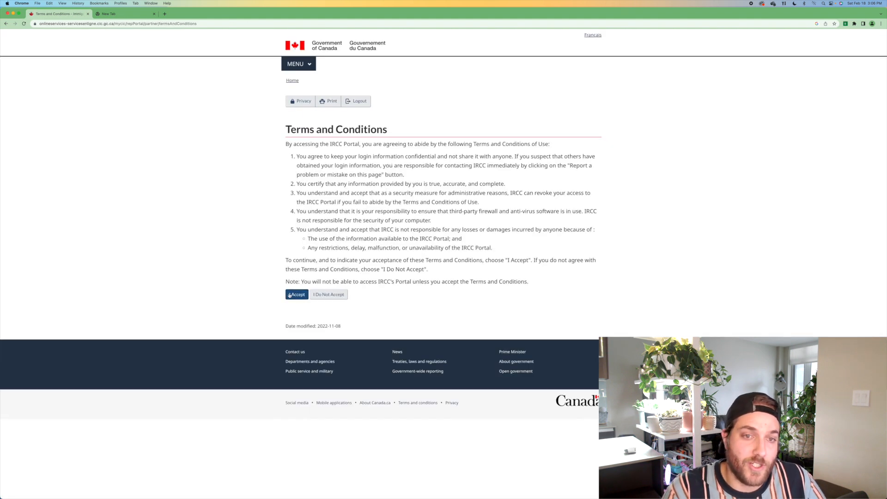
left_click(296, 295)
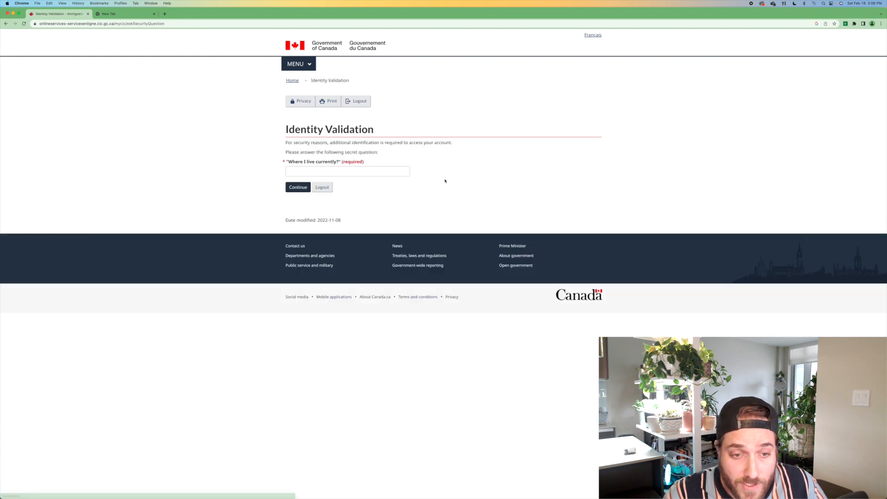
left_click(297, 187)
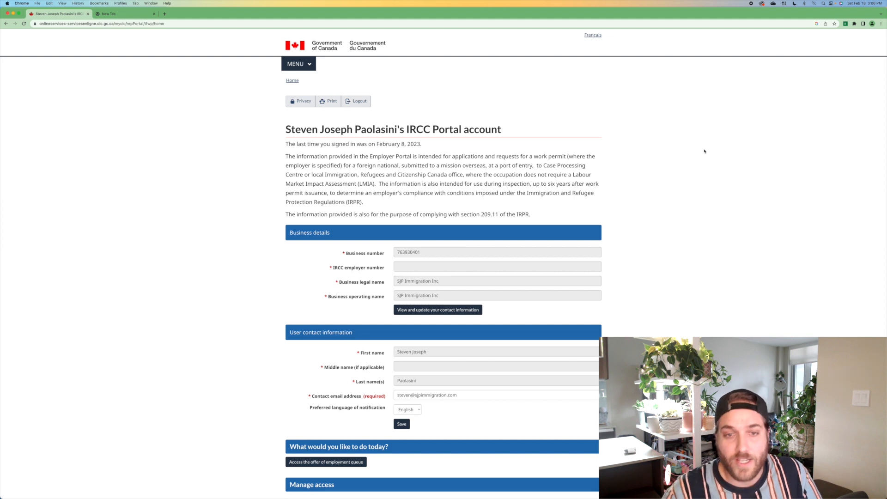
scroll("down", 3)
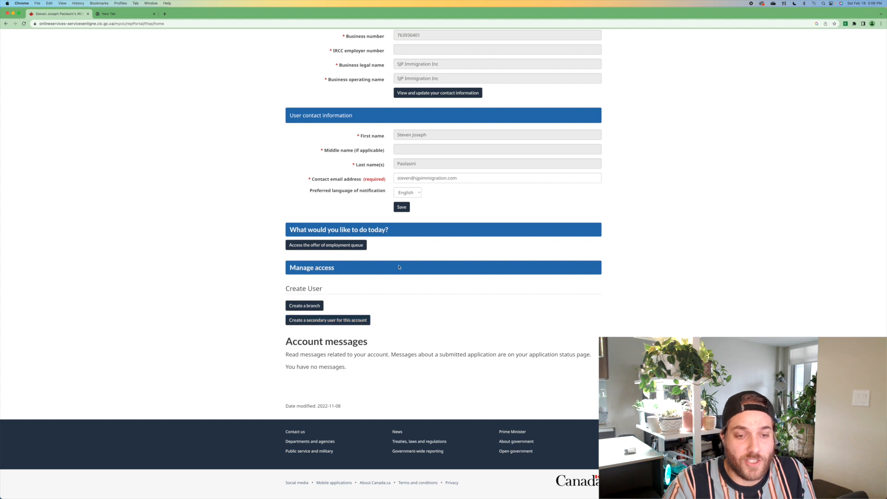
left_click(325, 245)
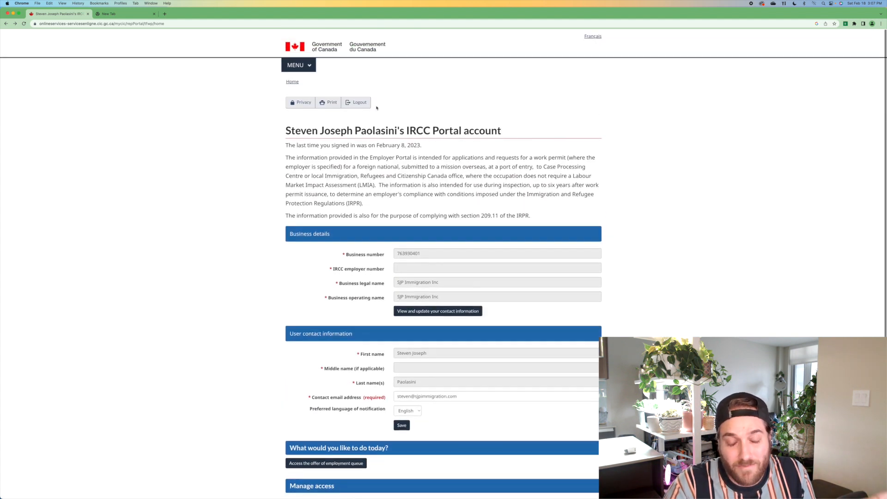
scroll("down", 3)
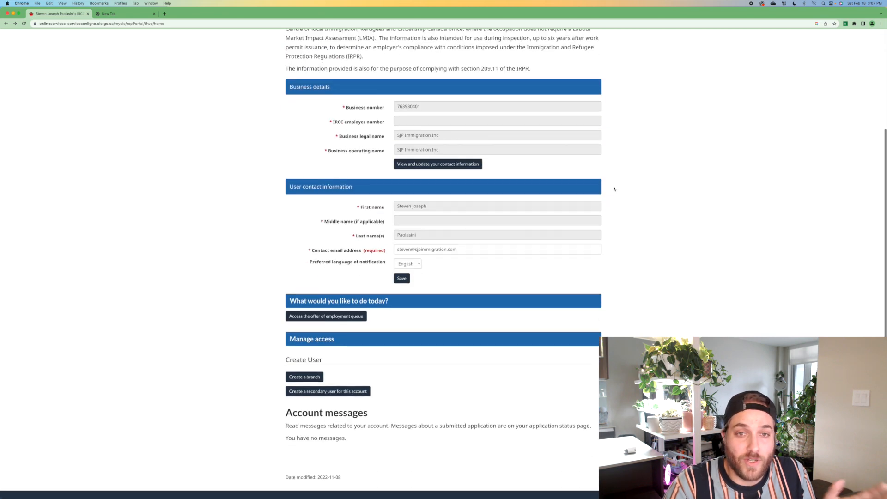
scroll("down", 3)
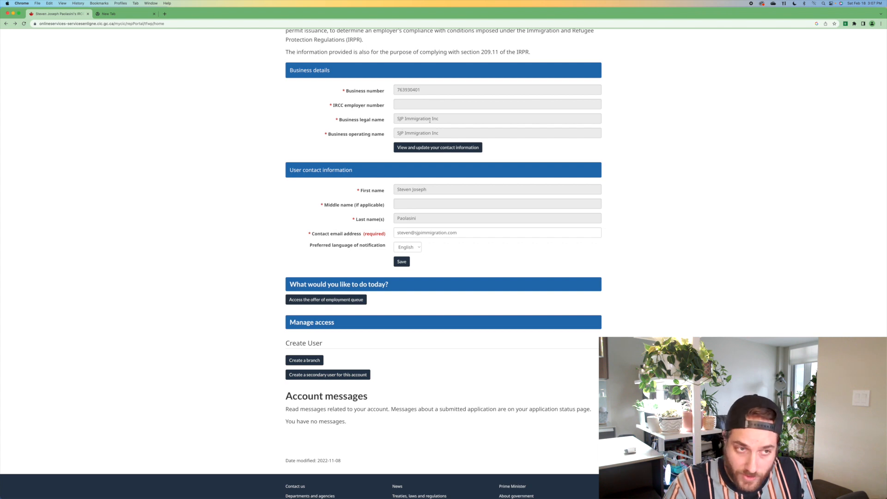
mouse_move(443, 172)
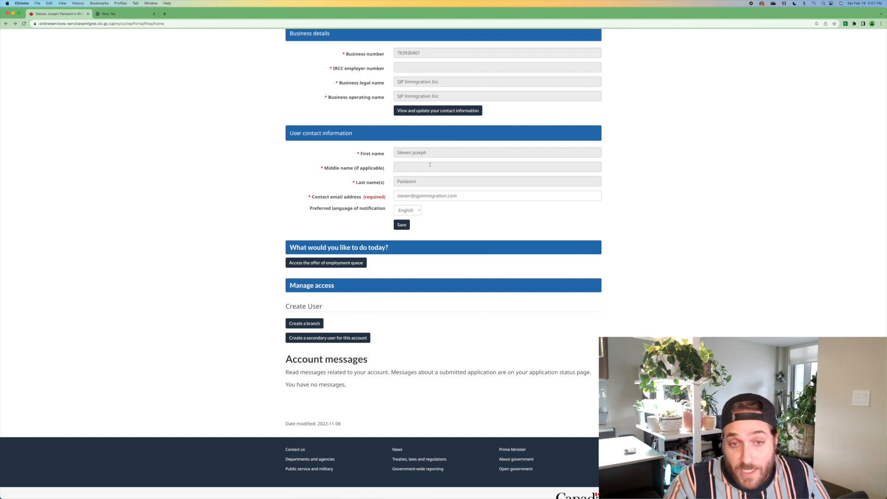
scroll("down", 3)
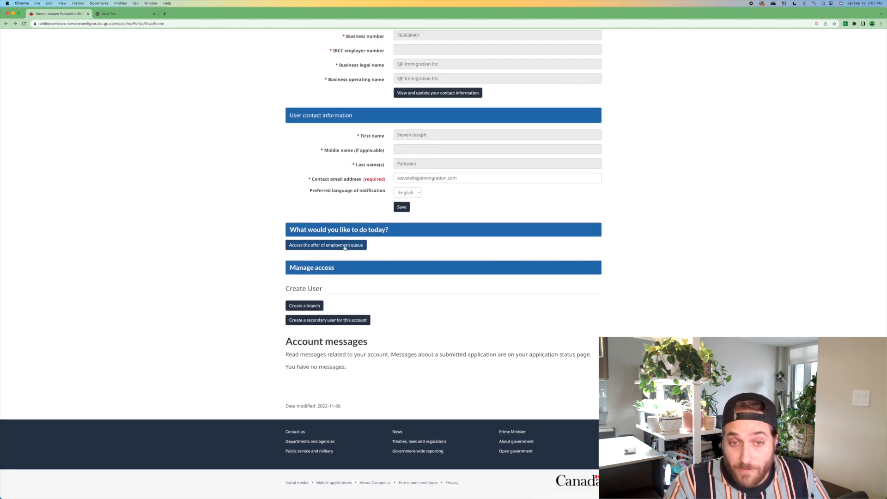
left_click(326, 244)
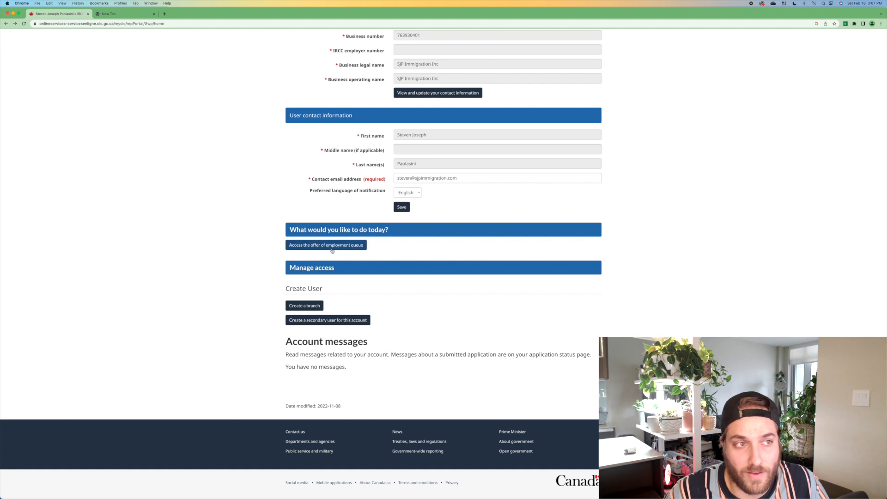
scroll("up", 3)
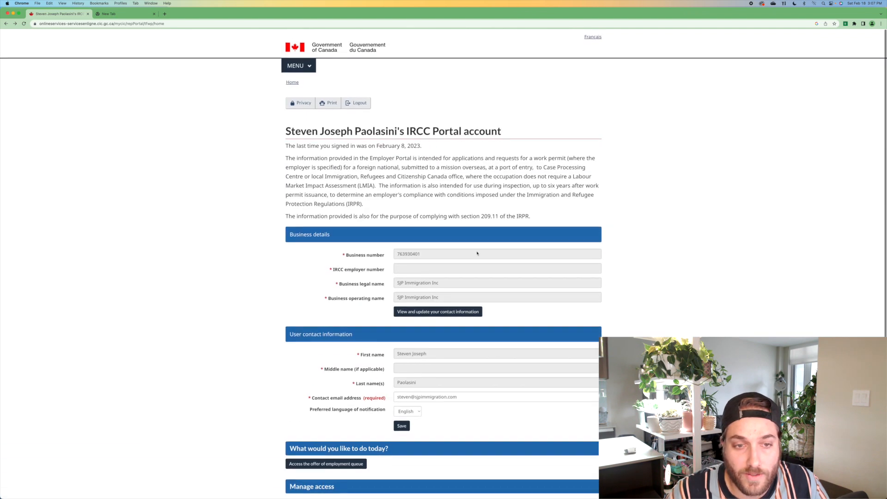
Browse the offer of employment queue and submitted offers, then return to the queue.
left_click(325, 464)
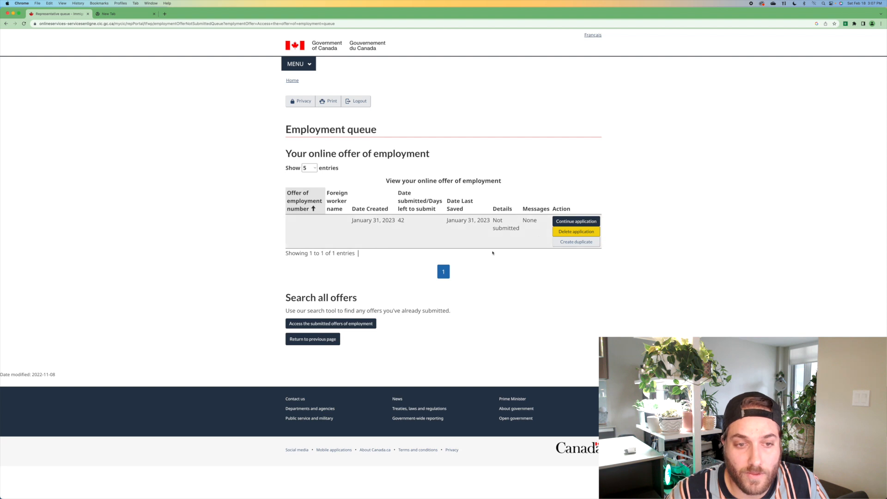
left_click(330, 323)
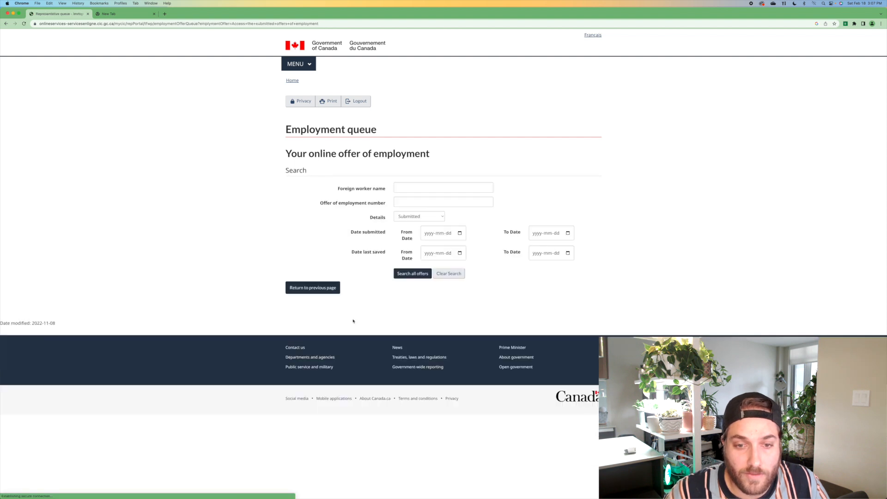
left_click(312, 287)
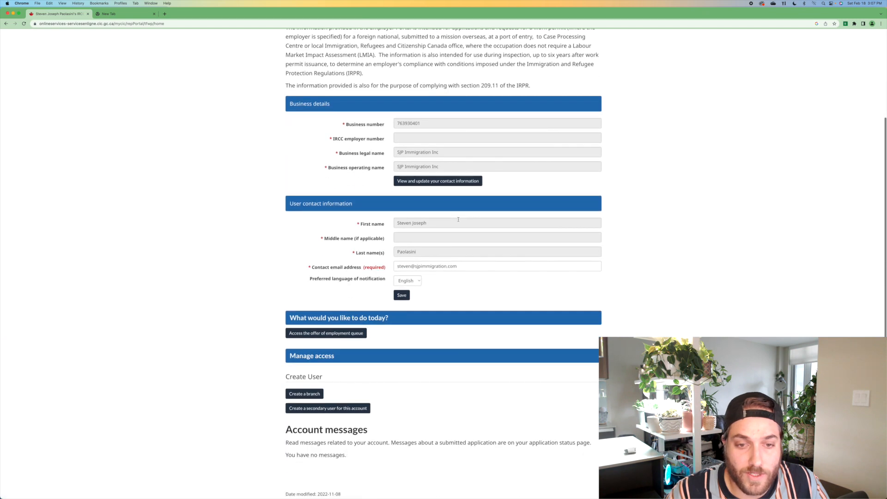
scroll("up", 3)
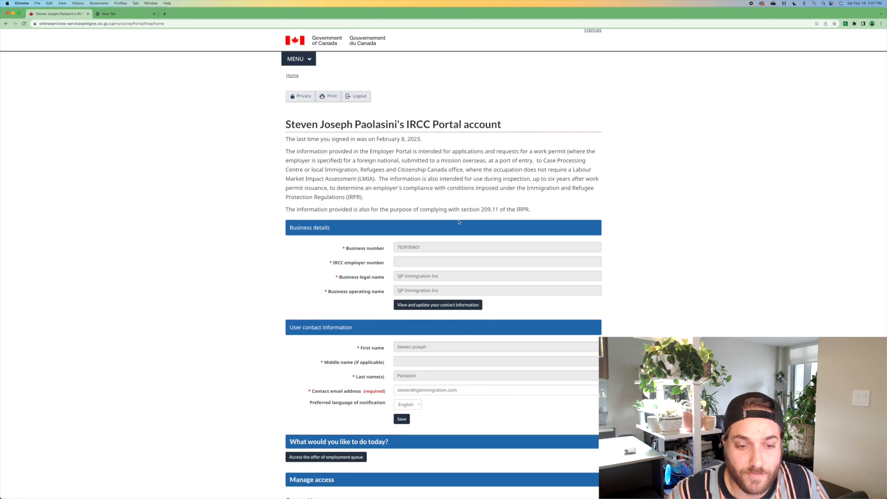
left_click(325, 456)
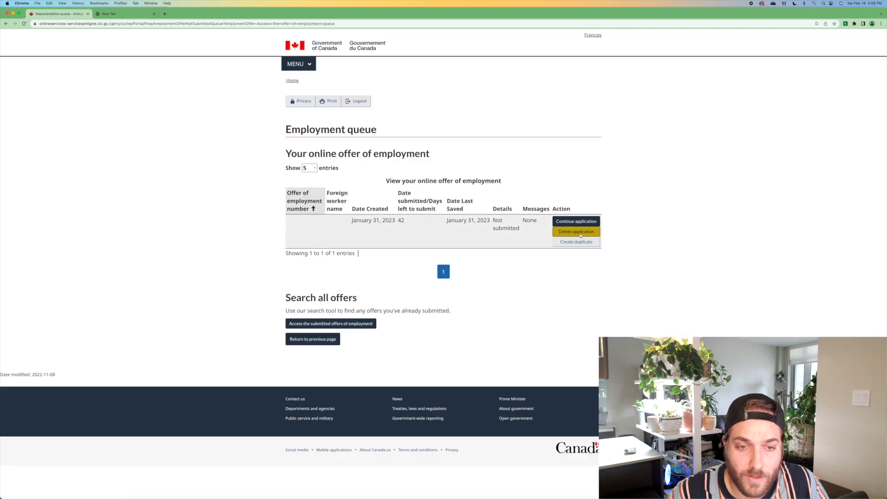
Request deletion of the unsubmitted January 31 draft offer and confirm it.
left_click(575, 232)
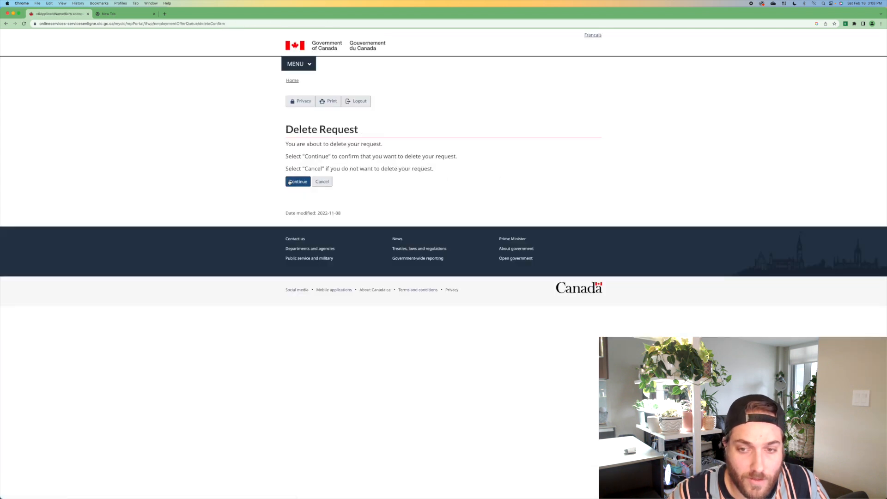
left_click(298, 182)
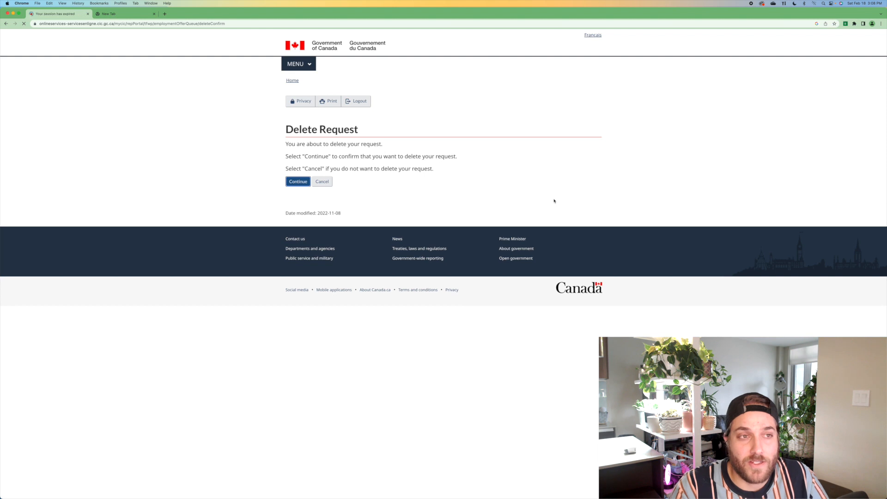
left_click(297, 181)
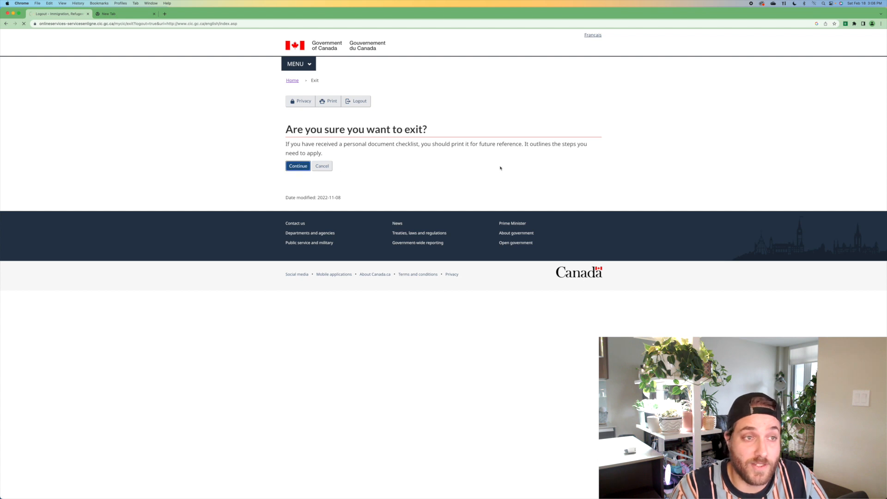
Leave the portal, search 'employer portal' to return, and start a new offer of employment.
left_click(298, 166)
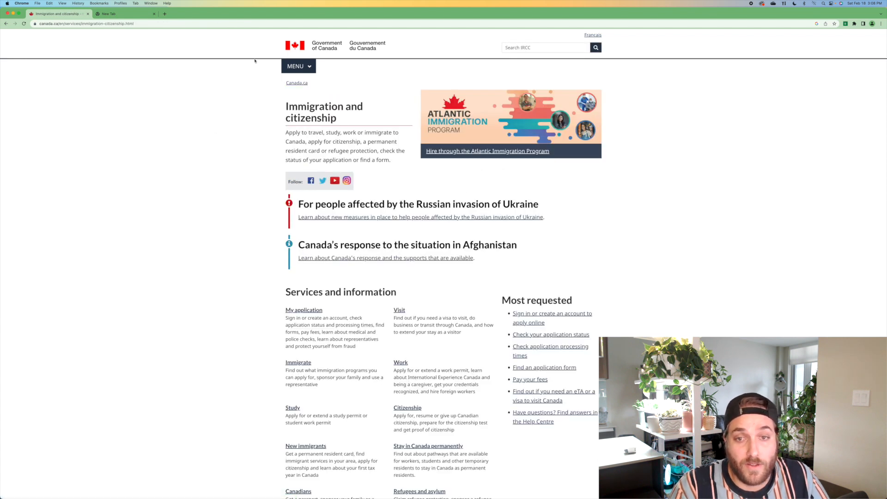
type("employer portal")
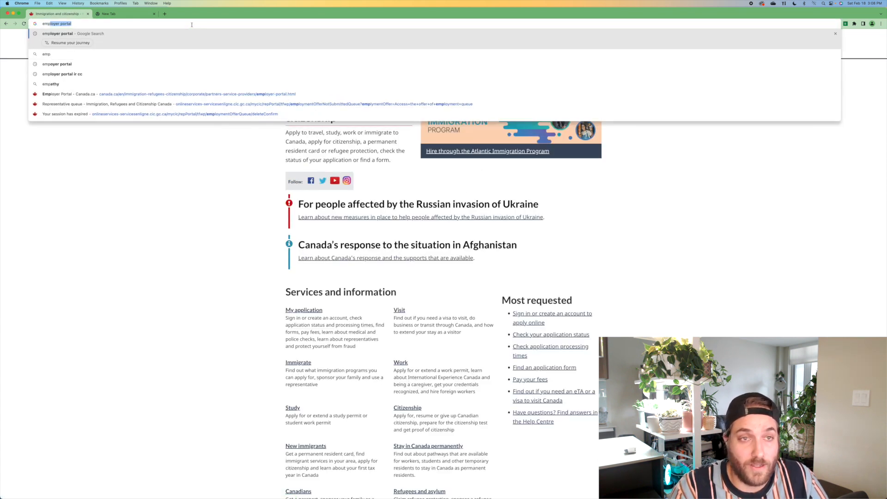
key("Enter")
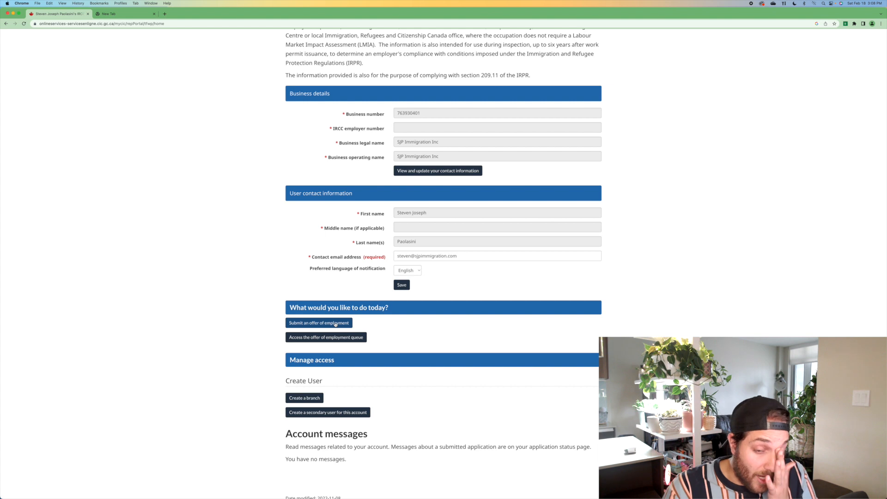
left_click(318, 323)
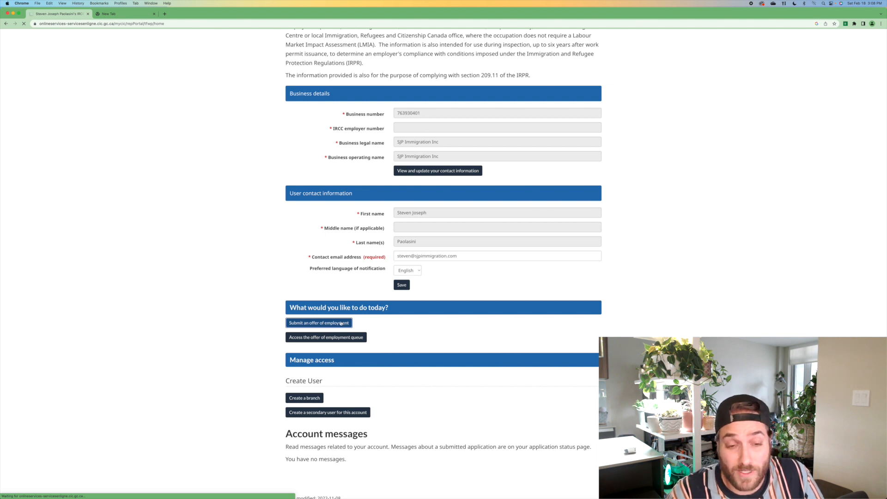
left_click(318, 322)
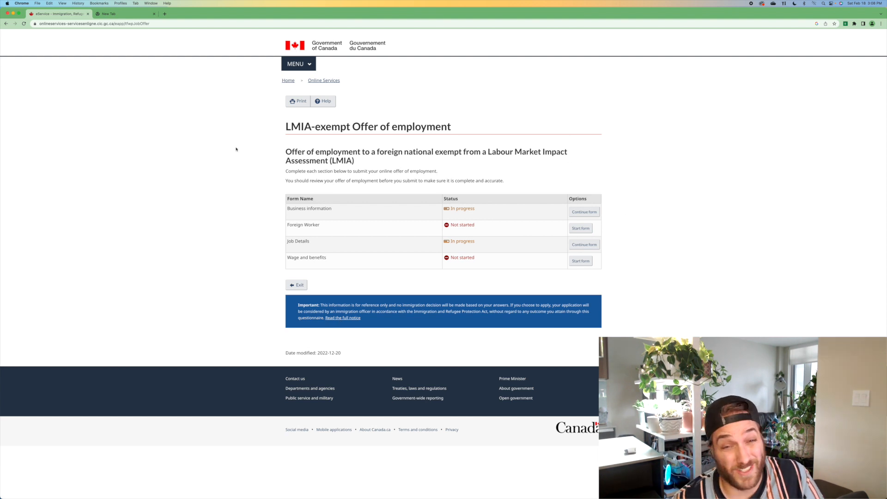
Open the Business information form of the new offer.
left_click(584, 212)
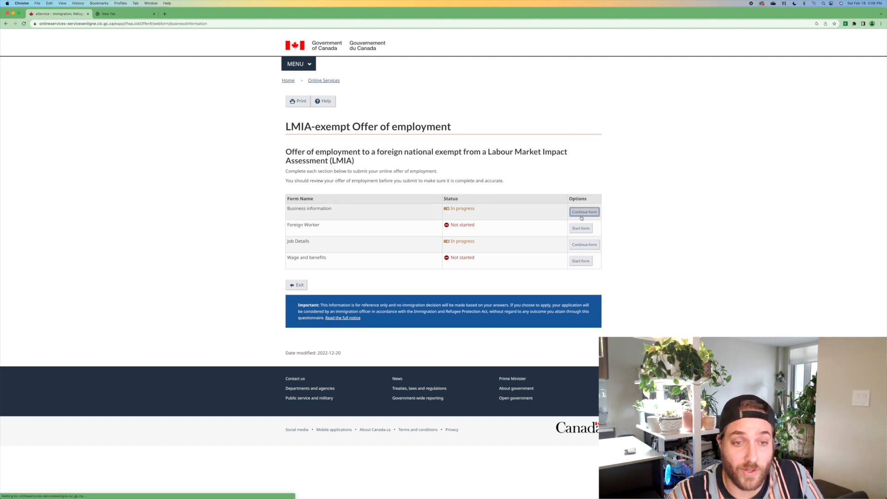
left_click(584, 211)
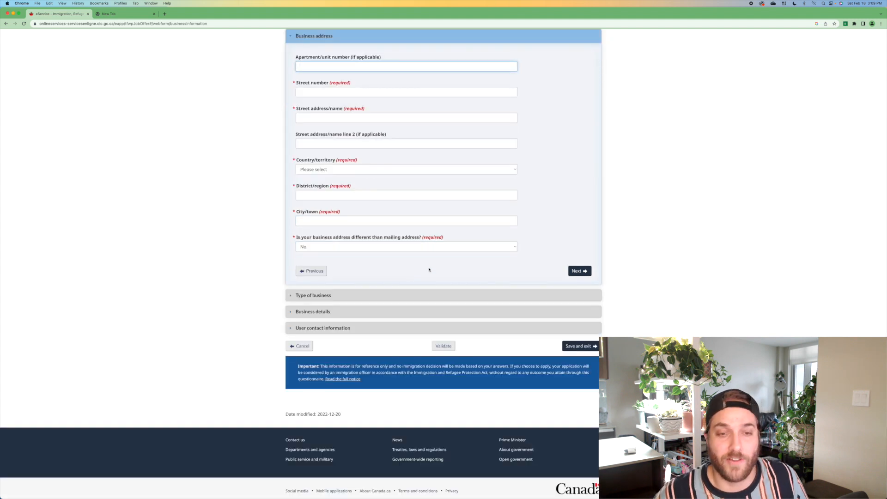
mouse_move(435, 76)
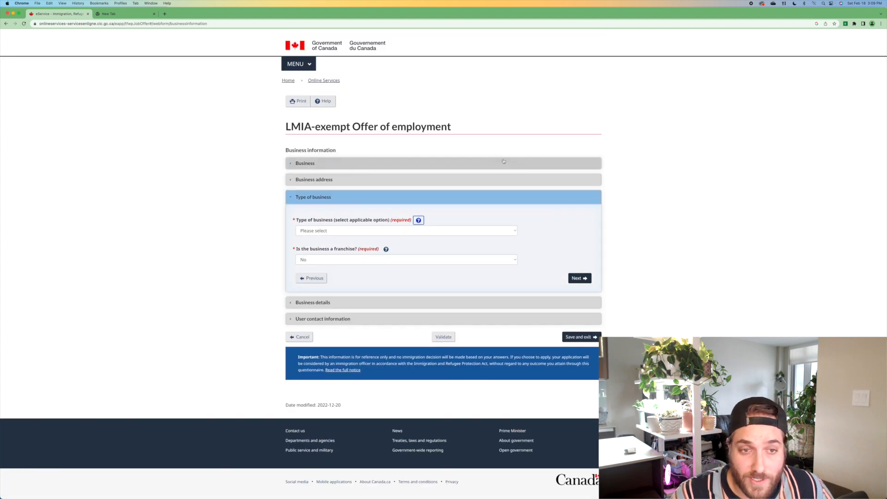
Choose the type of business and review the principal business activity field and its help.
left_click(405, 230)
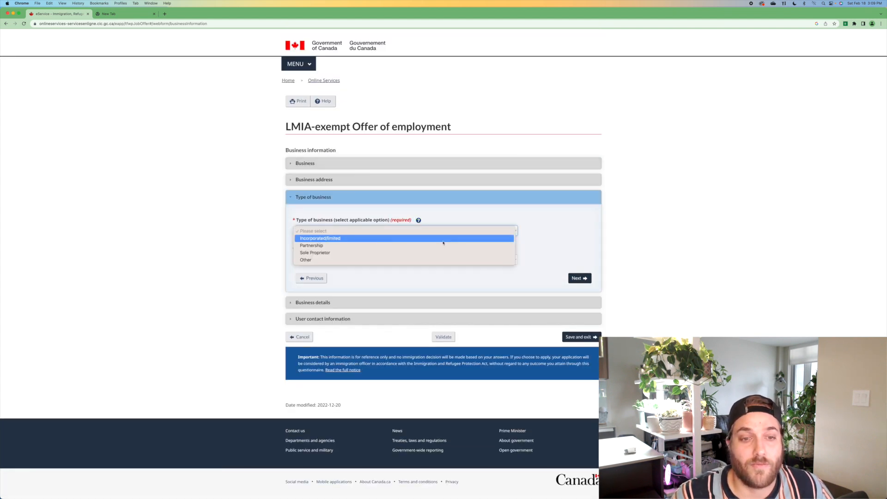
left_click(320, 237)
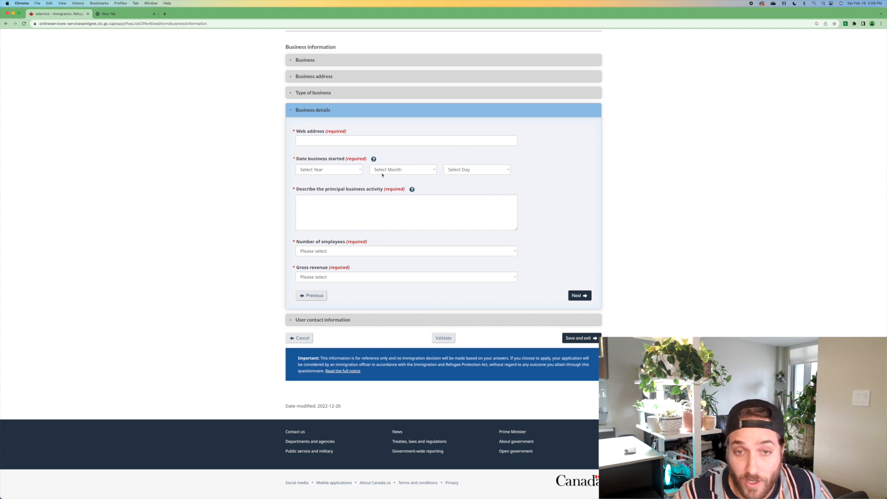
mouse_move(464, 177)
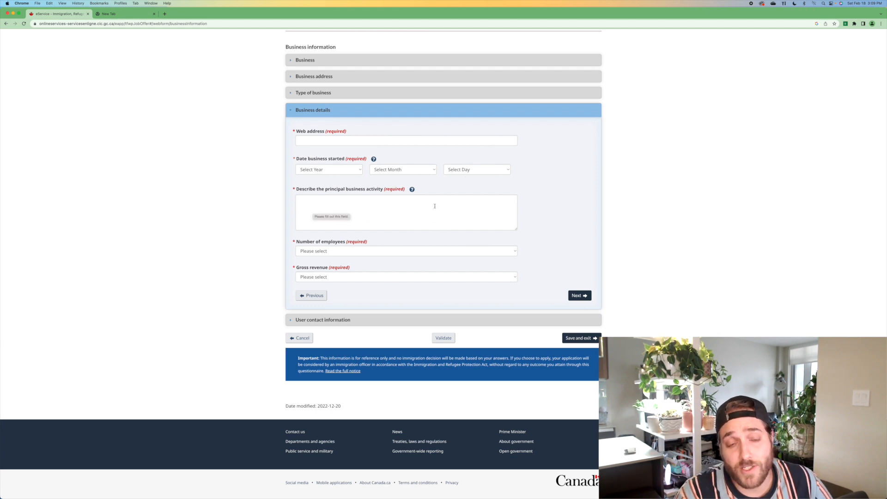
left_click(405, 212)
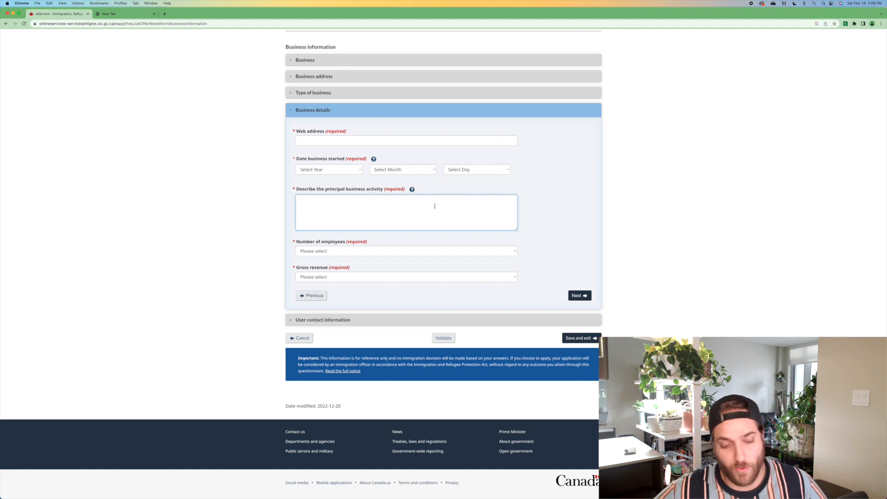
left_click(412, 189)
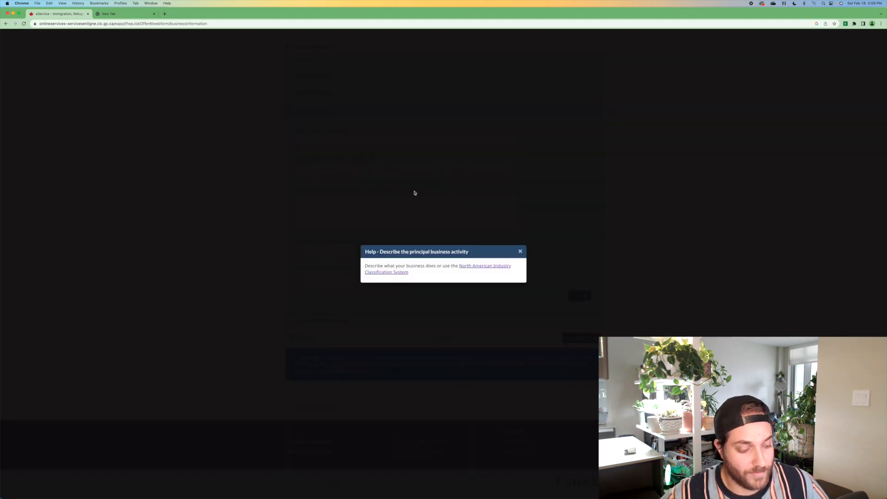
left_click(519, 252)
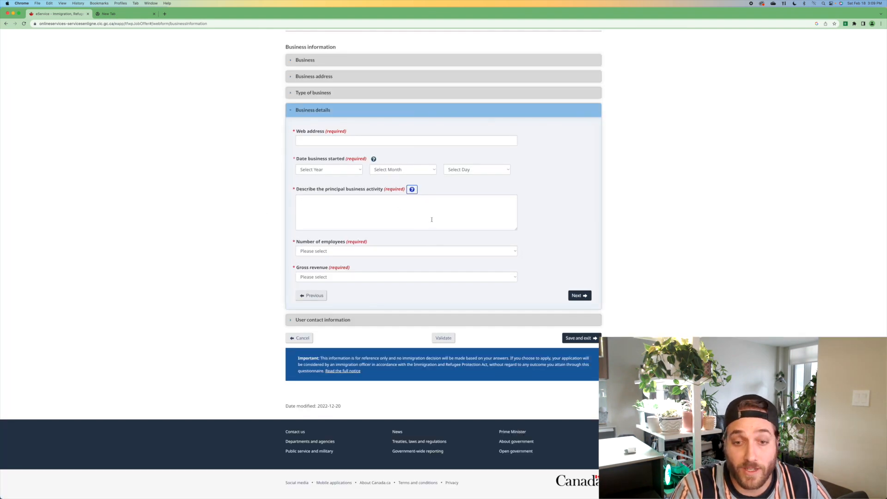
left_click(405, 250)
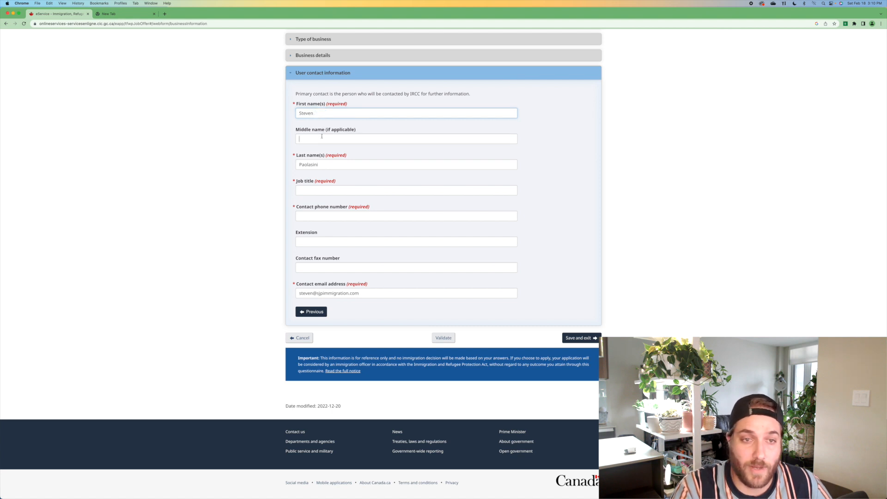
Review the user contact information, then save and exit to the forms checklist.
left_click(406, 139)
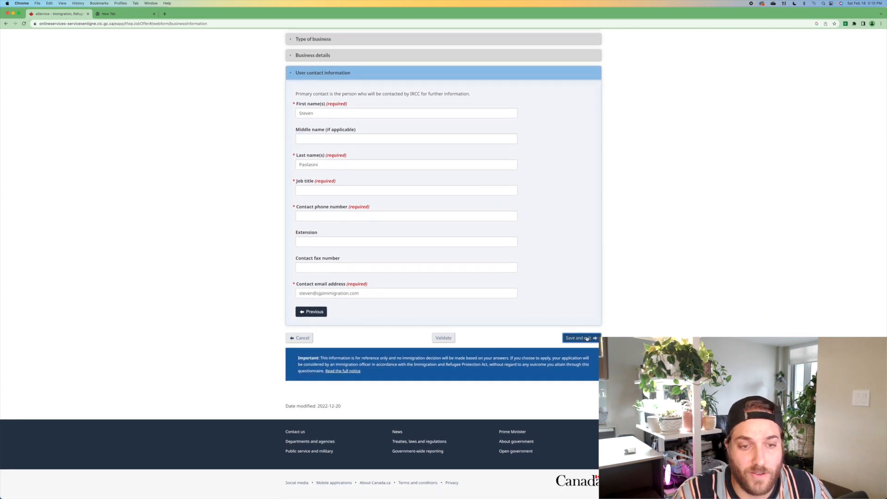
left_click(578, 338)
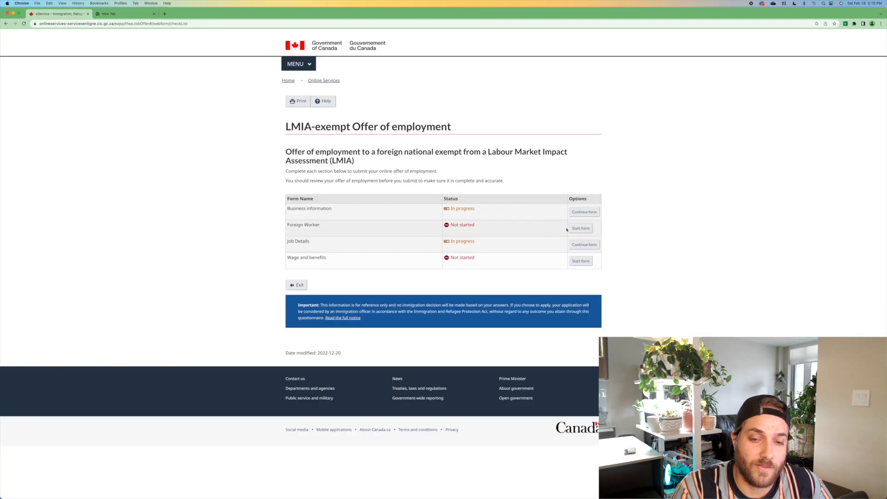
left_click(580, 227)
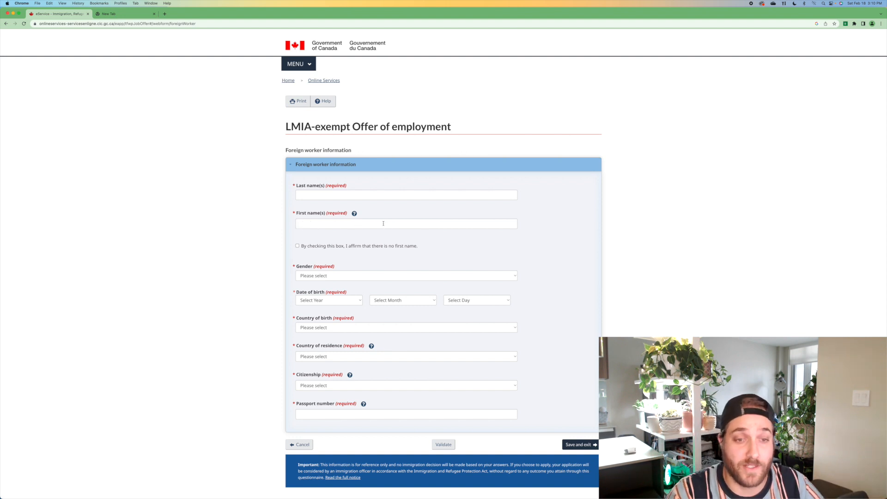
mouse_move(359, 198)
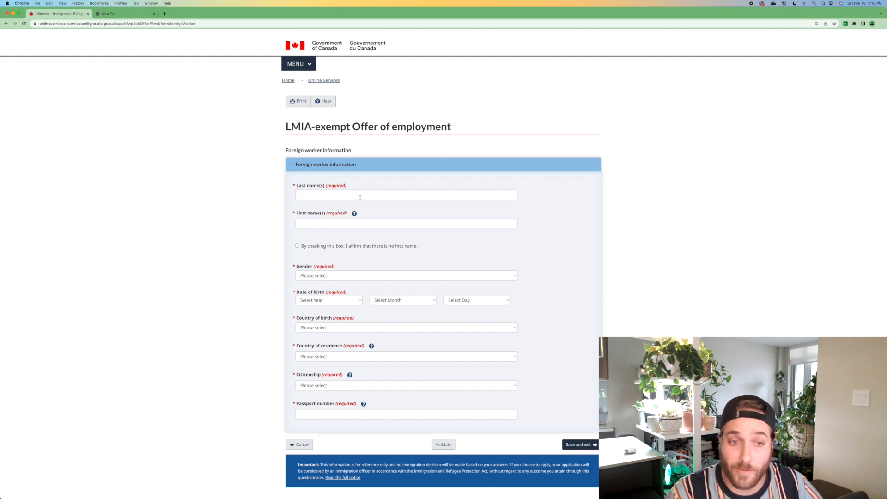
scroll("down", 3)
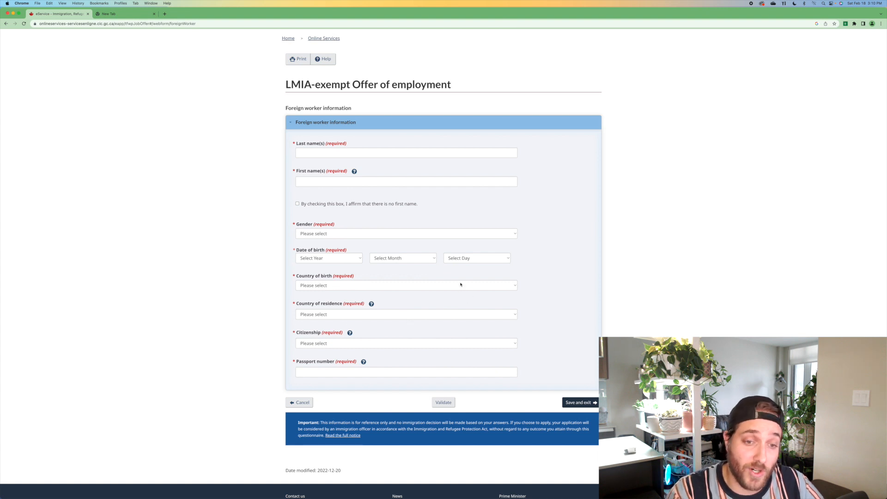
scroll("down", 3)
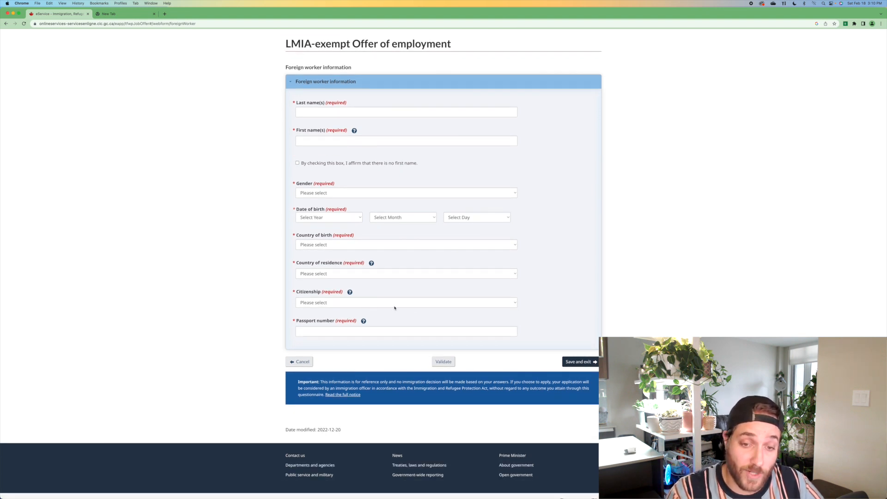
left_click(406, 330)
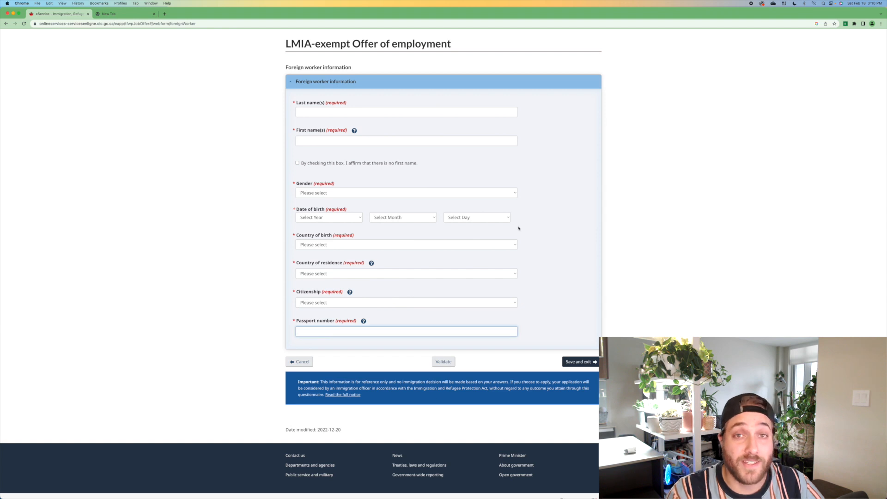
mouse_move(177, 160)
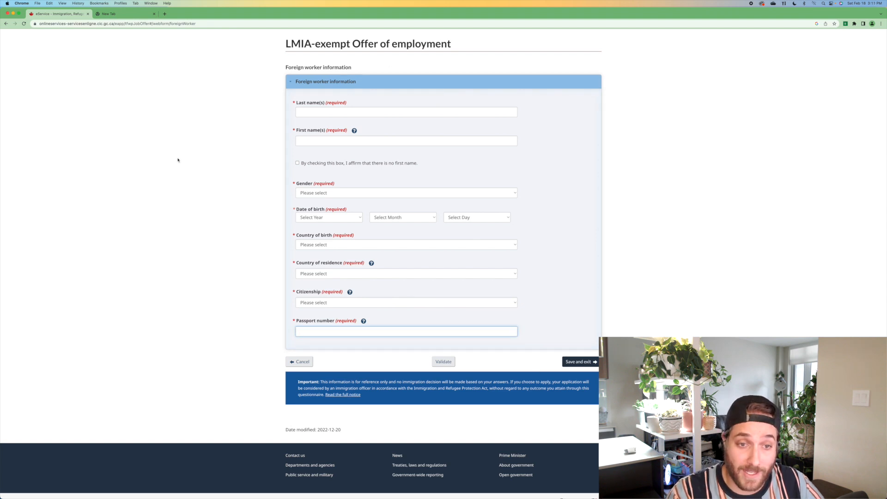
mouse_move(216, 148)
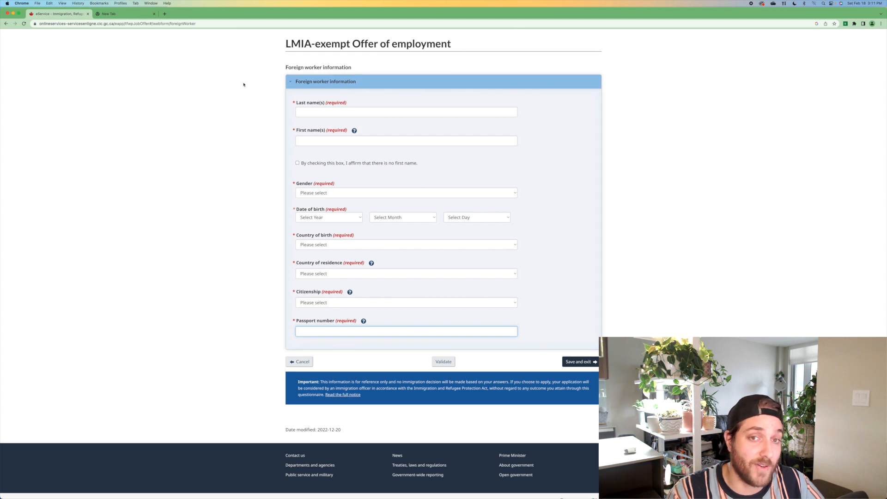
mouse_move(595, 197)
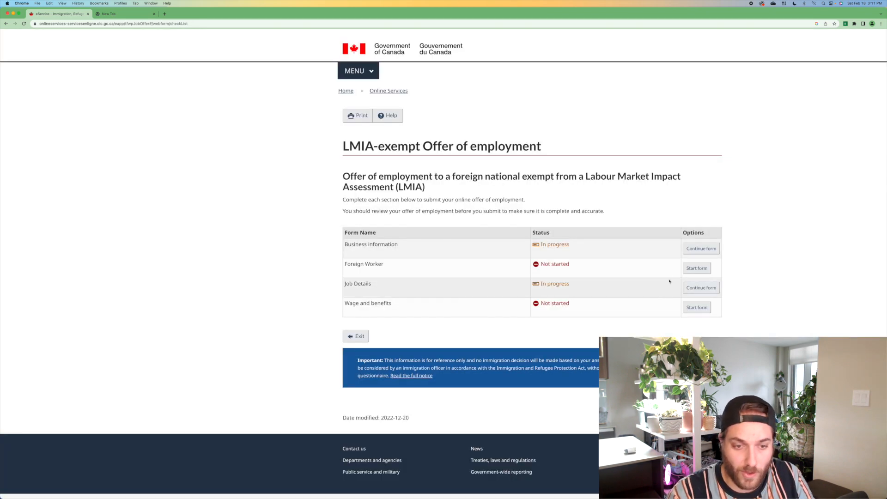
Select T13 Canada-PT Agreements as the LMIA exemption title in Job Details.
left_click(701, 288)
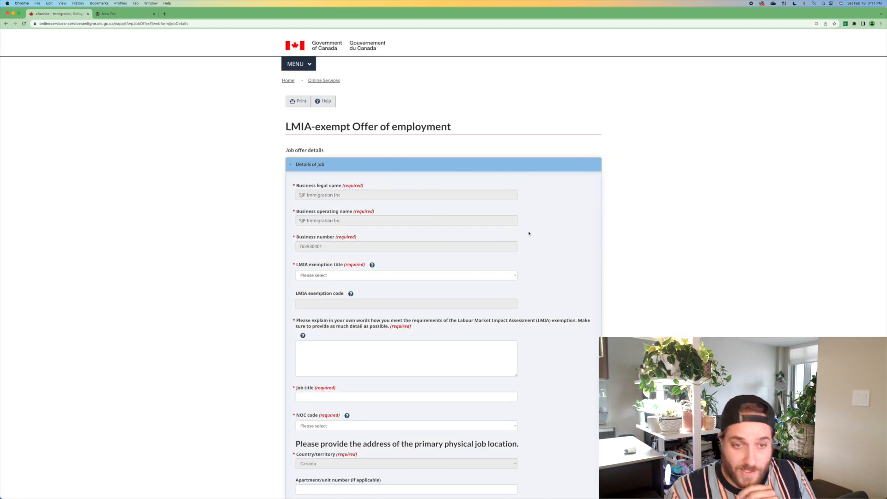
left_click(406, 275)
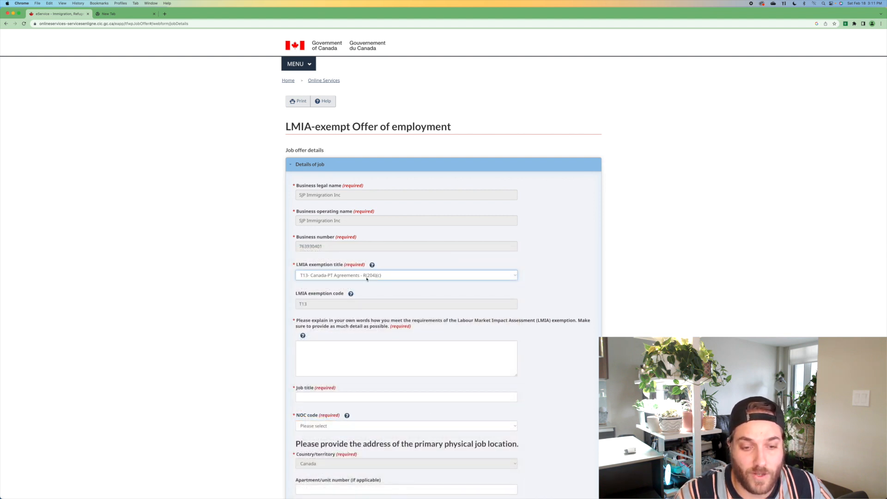
scroll("down", 3)
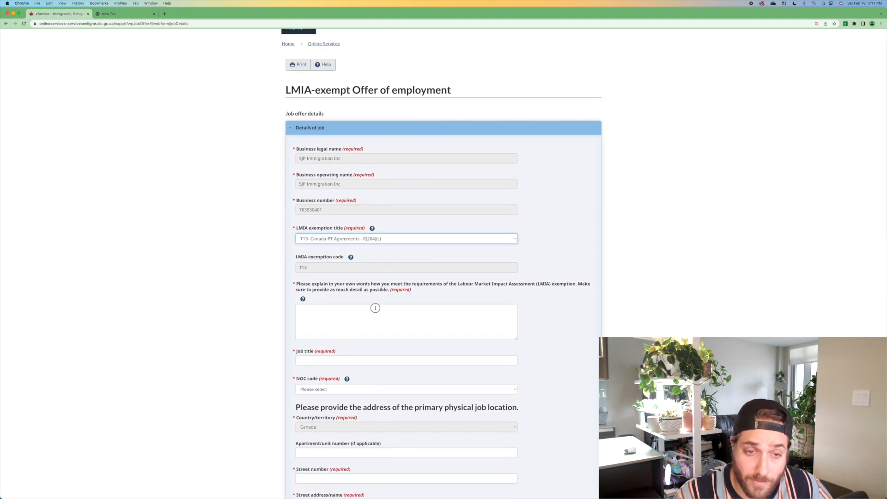
Start the exemption explanation ('The foreign work... nominee through'), then delete the text.
left_click(406, 321)
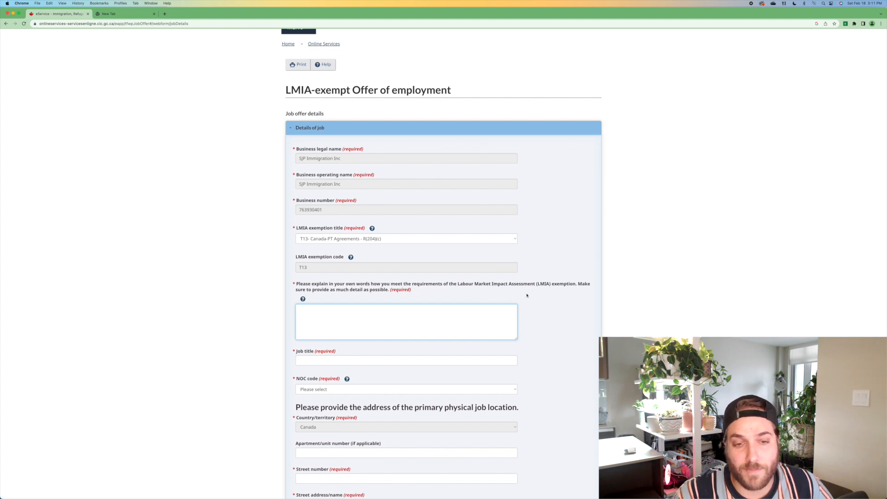
type("The")
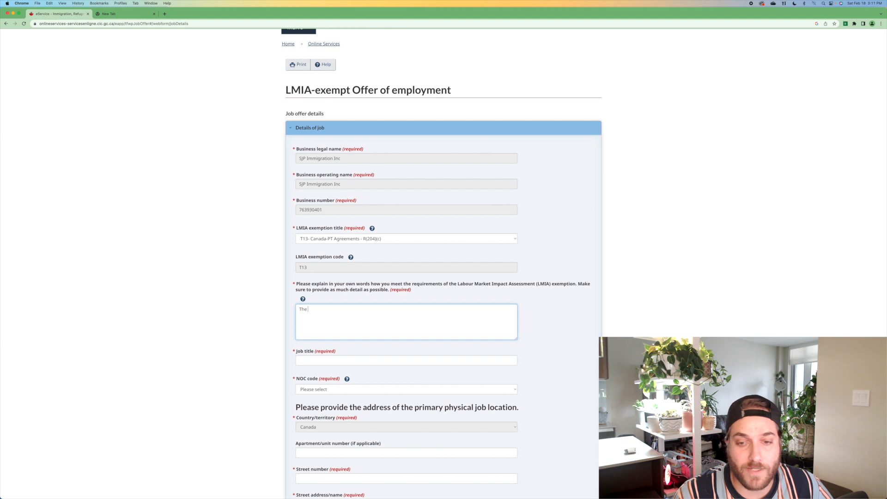
type("foreign worker is a provincial")
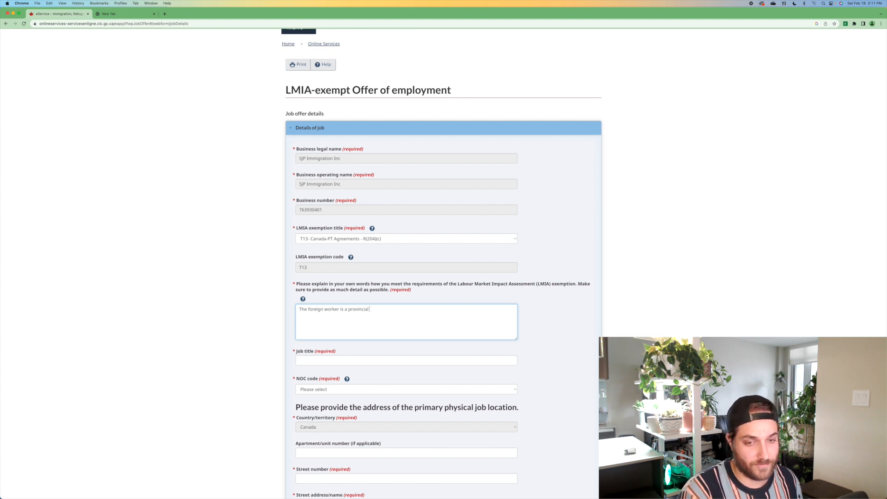
type("nominee through....")
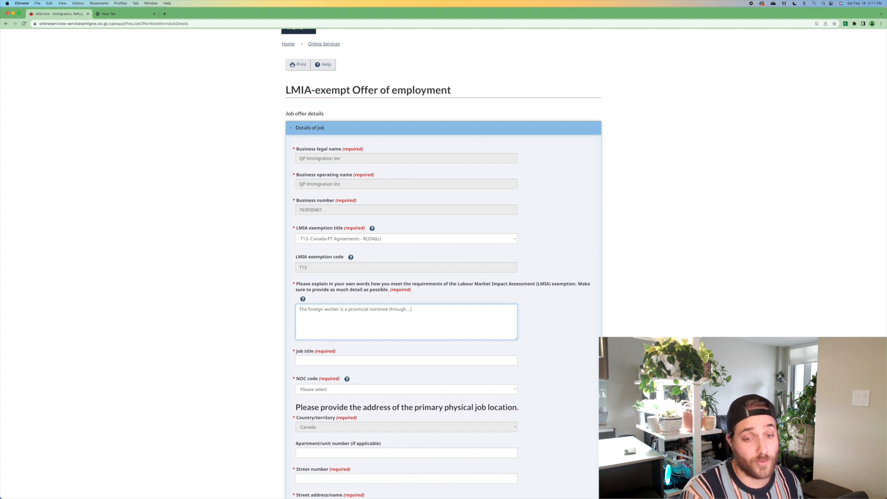
type("Ru")
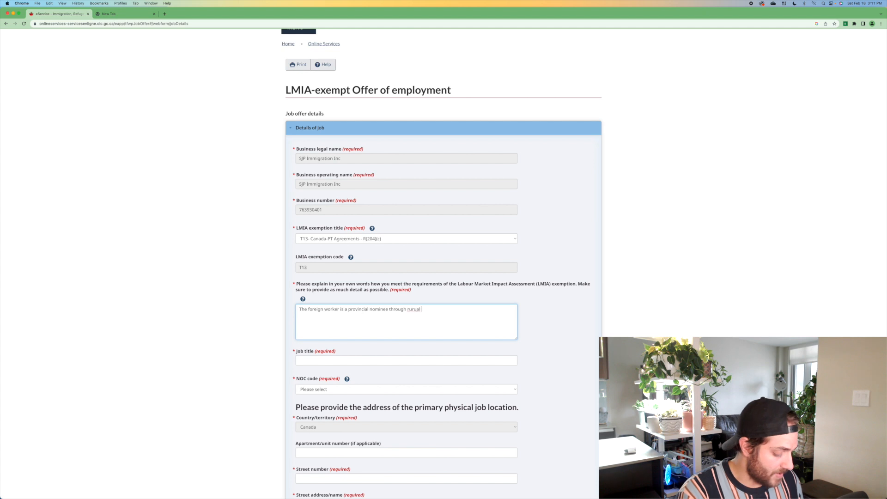
key("backspace")
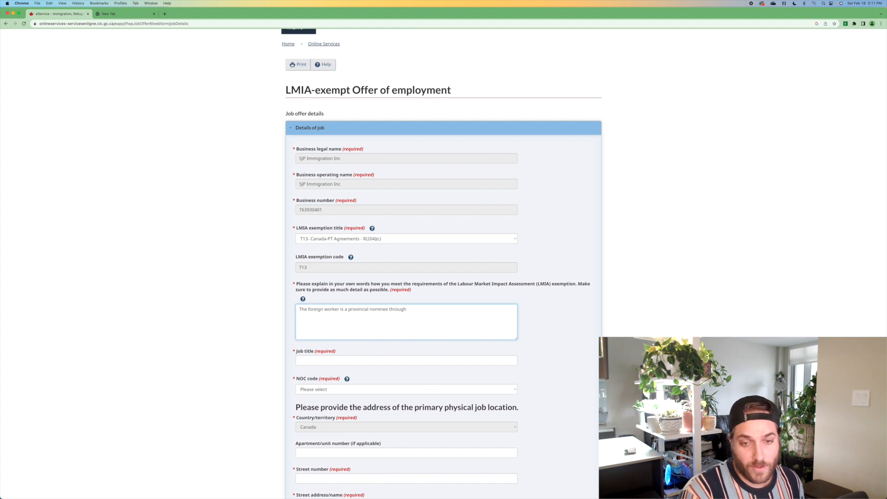
key("Backspace")
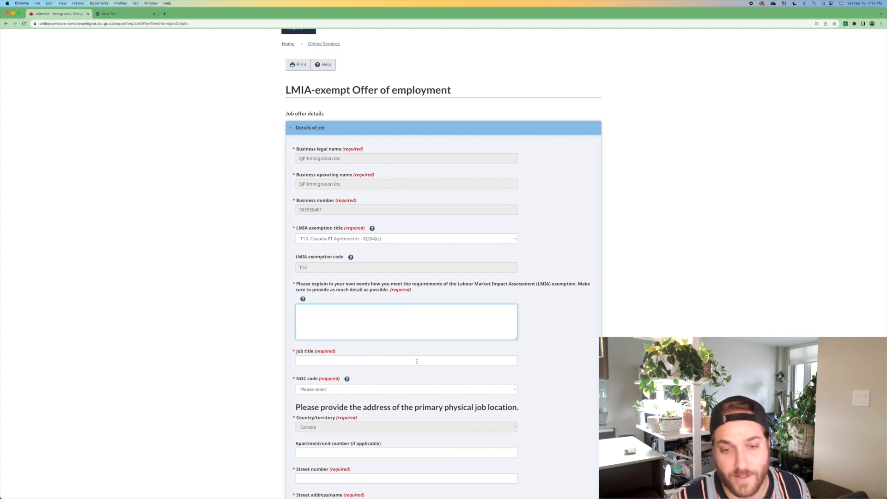
scroll("down", 3)
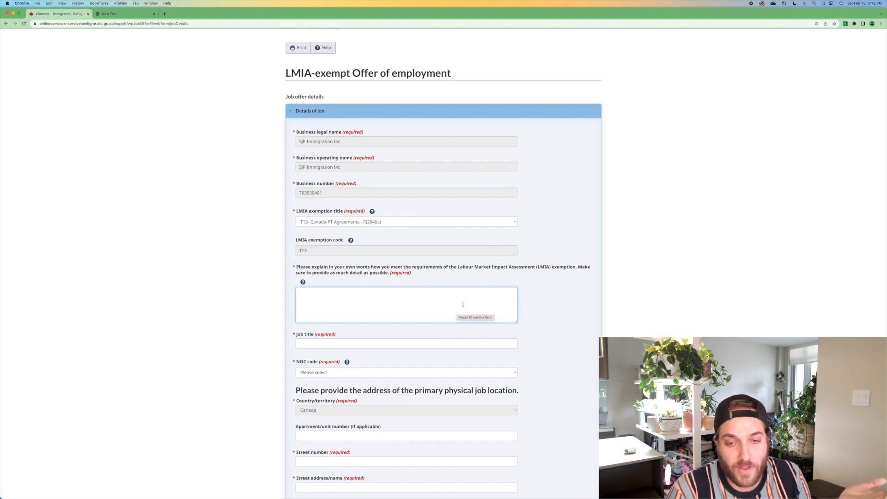
mouse_move(413, 239)
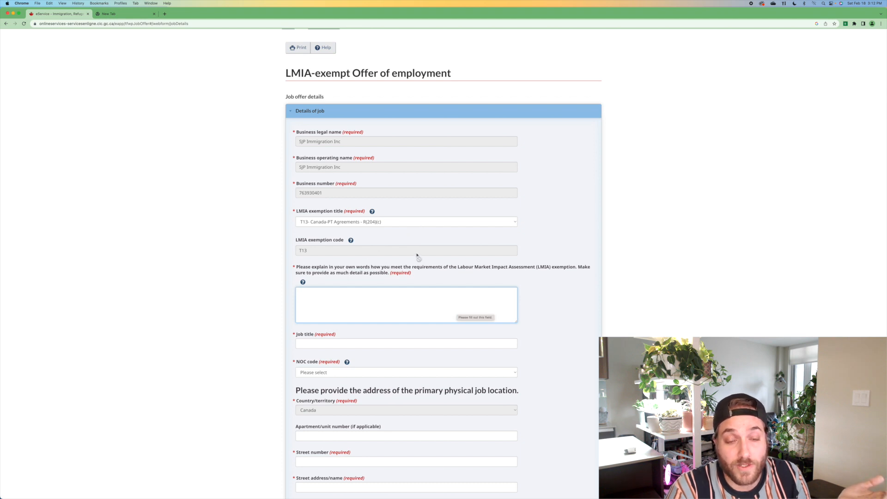
scroll("down", 3)
type("CEO & Founder")
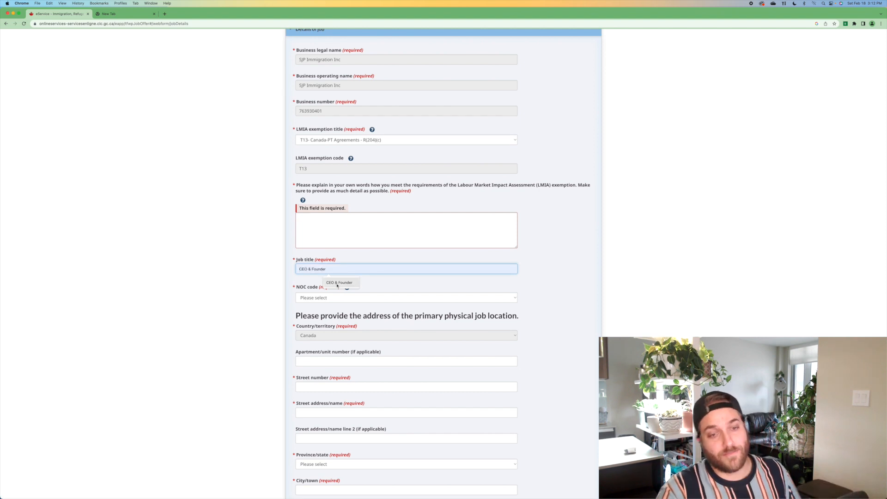
Dismiss the job title suggestion and scroll the NOC list to 74200 Railway yard and track maintenance workers.
left_click(405, 268)
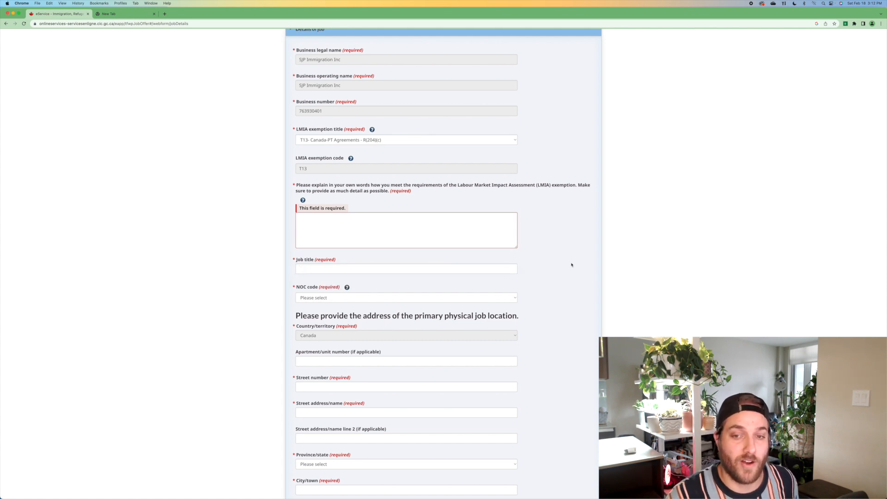
left_click(405, 298)
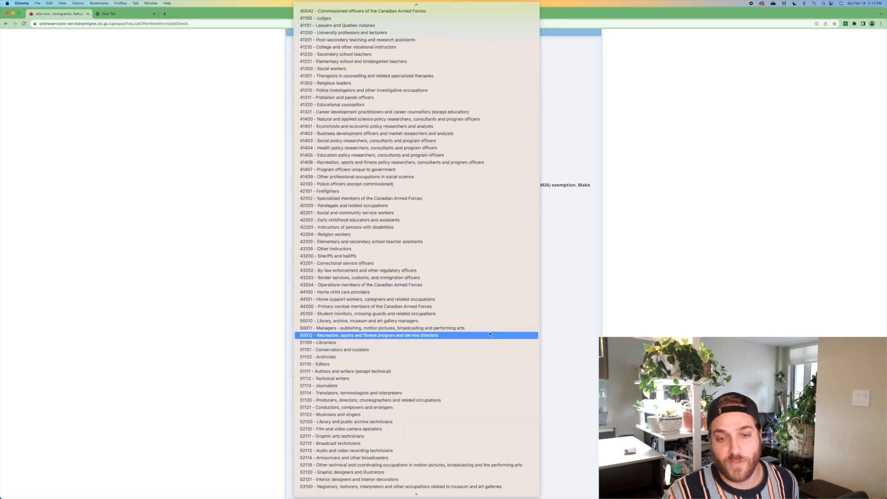
scroll("down", 3)
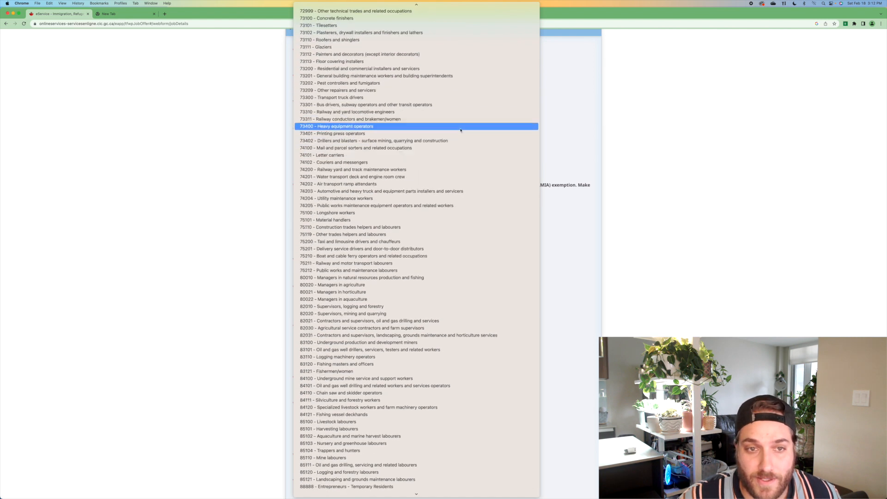
scroll("down", 3)
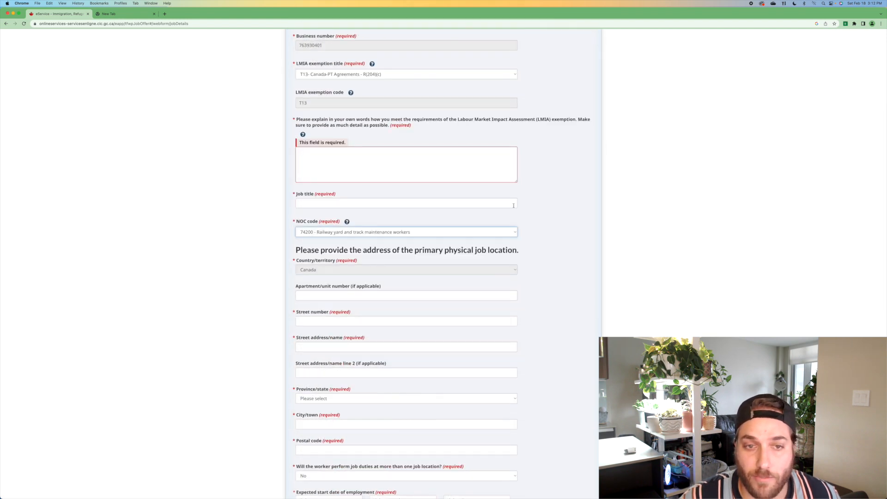
scroll("down", 3)
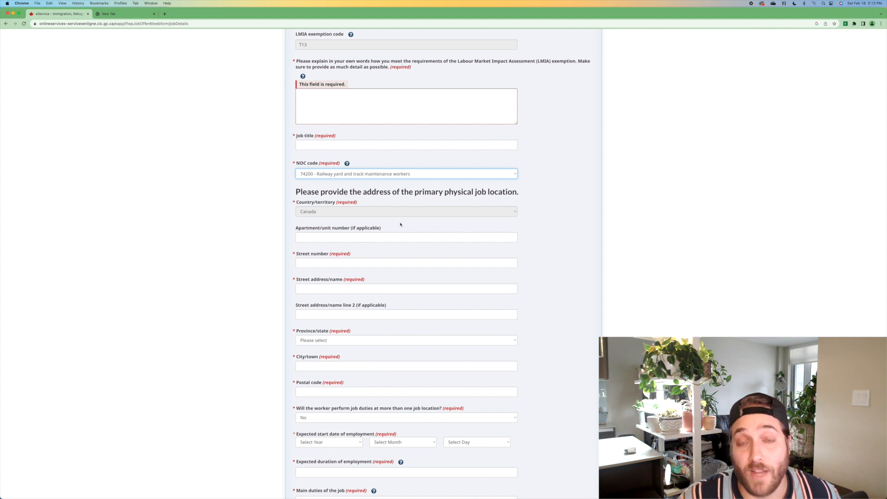
scroll("down", 3)
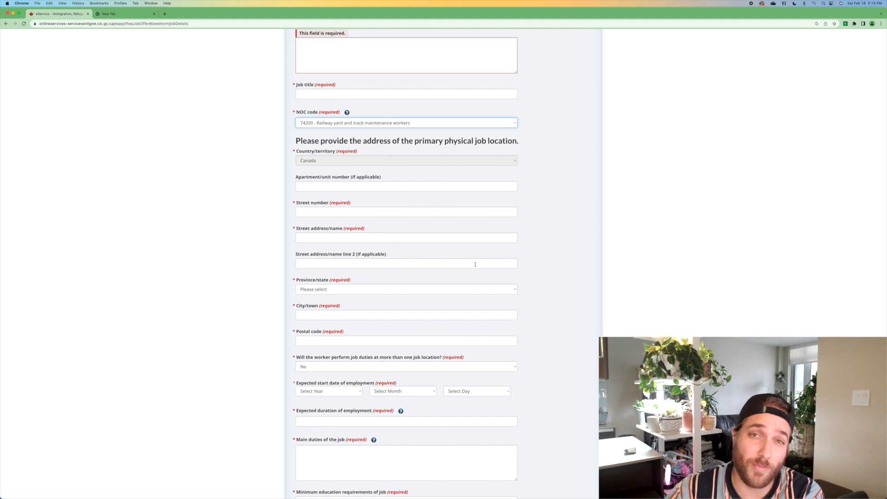
mouse_move(263, 275)
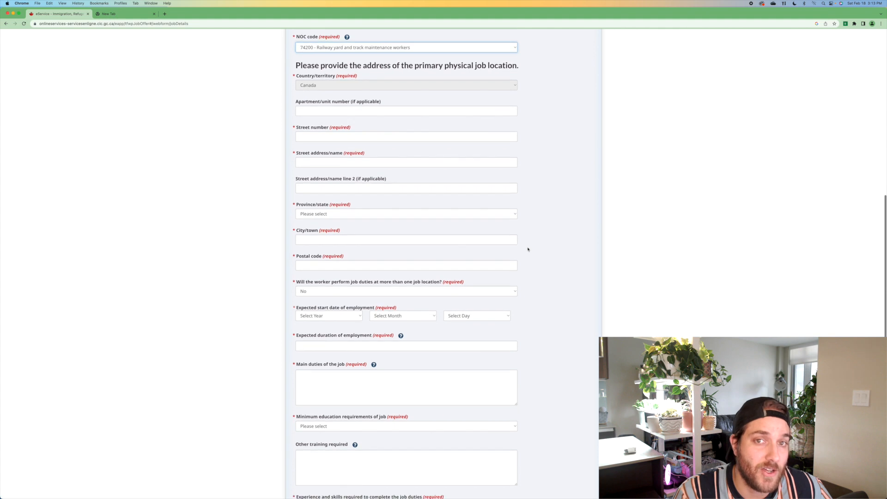
left_click(405, 291)
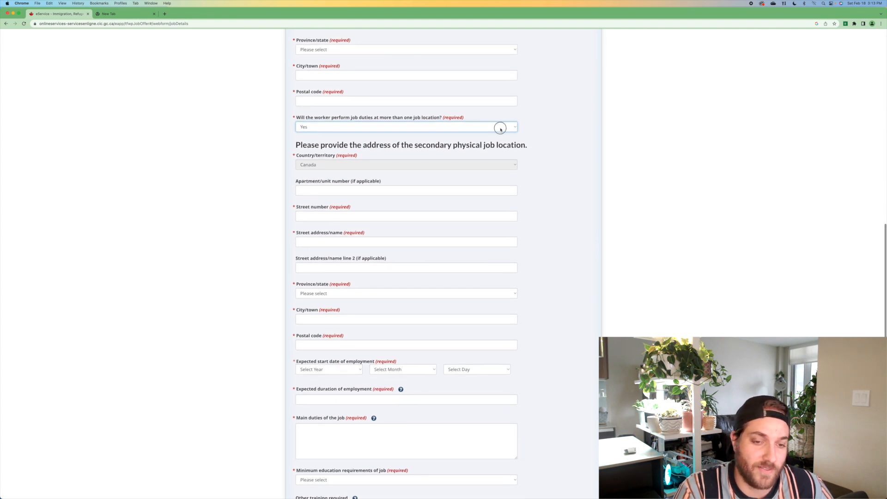
left_click(405, 126)
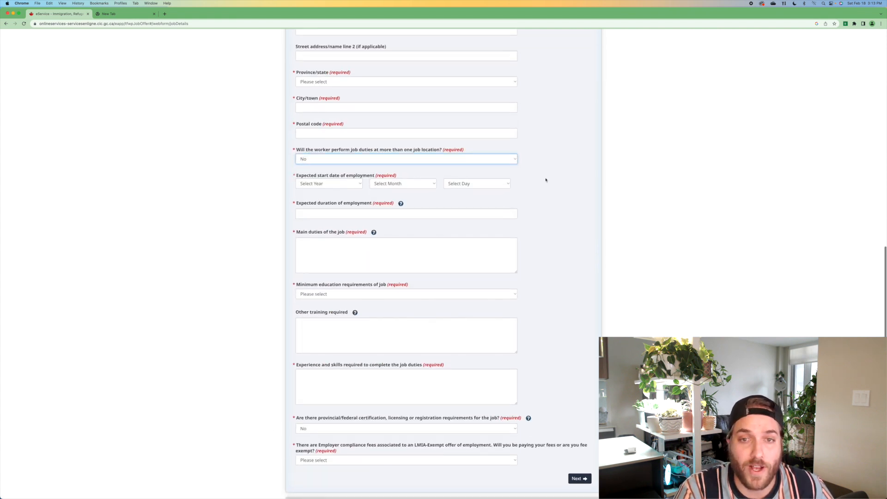
scroll("down", 3)
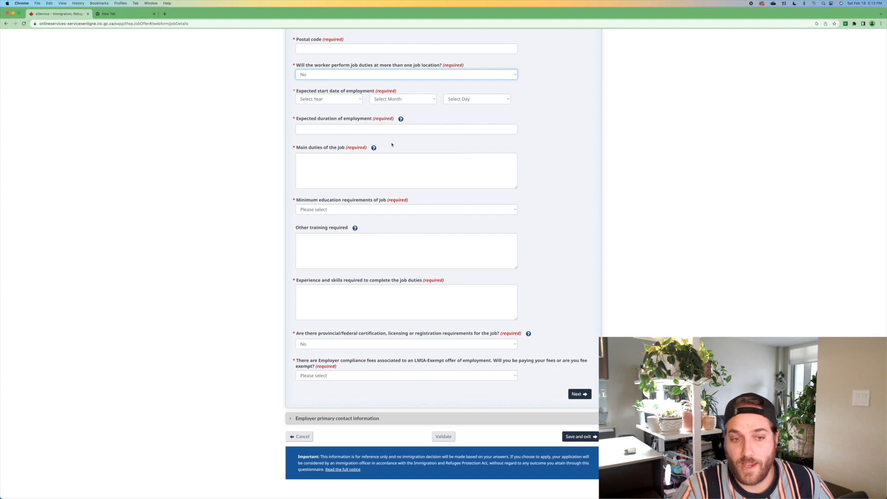
Enter 'Up to 3 years' as the expected duration of employment.
left_click(405, 128)
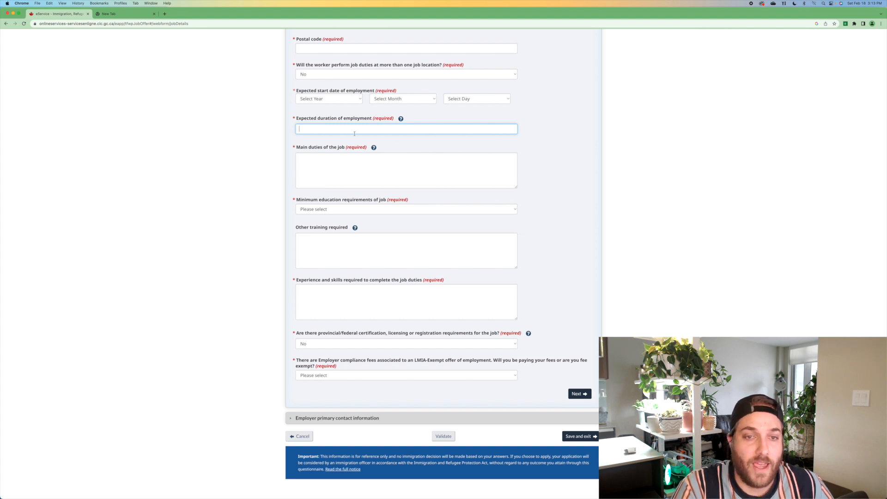
type("U")
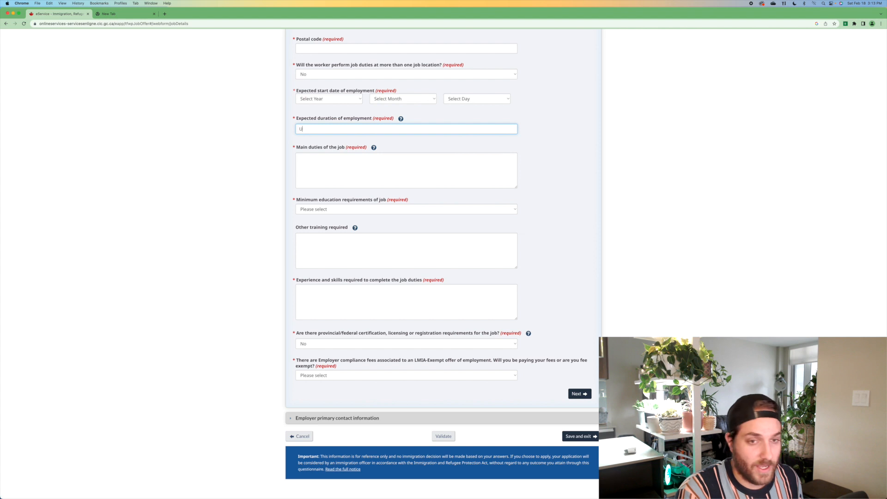
type("p to 3 years")
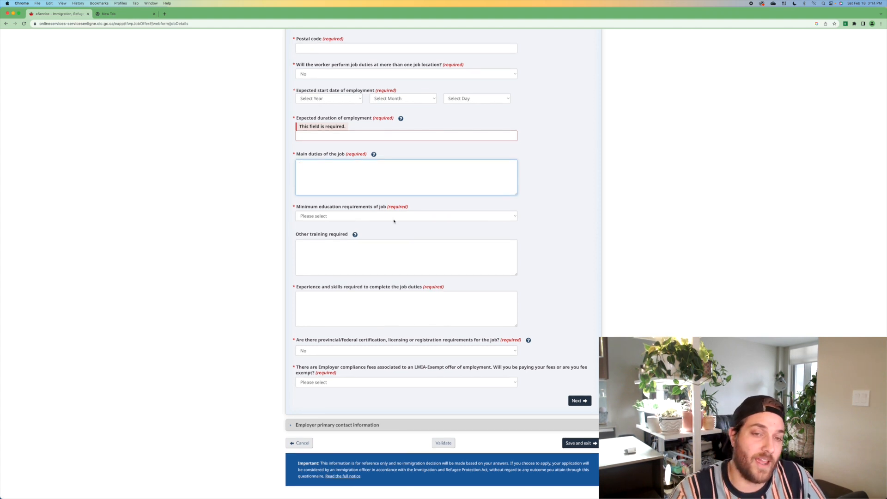
scroll("down", 3)
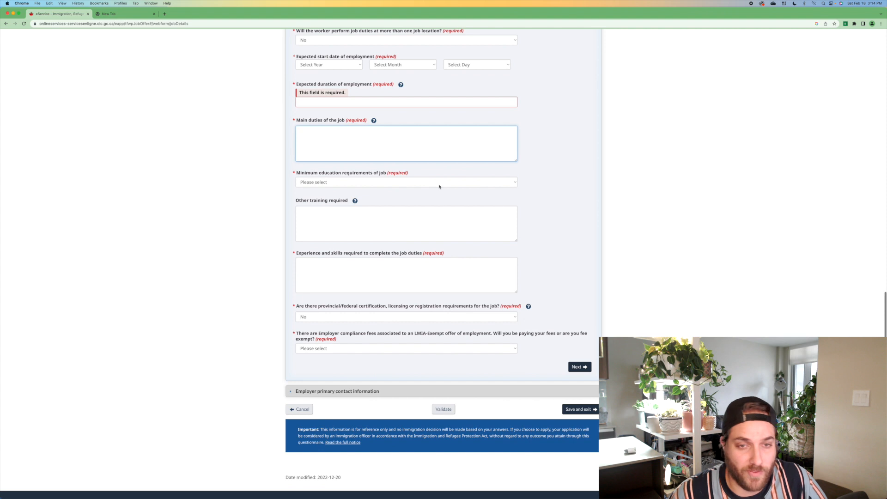
left_click(405, 181)
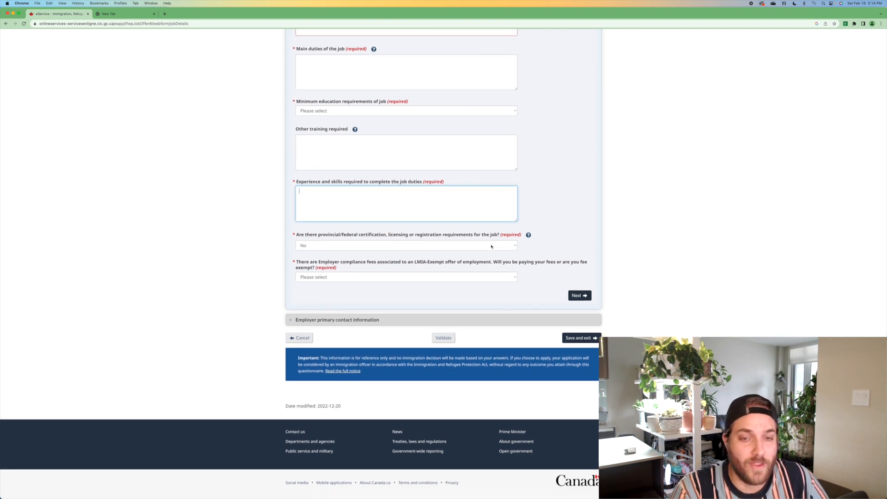
Set certification requirement back to No, open employer contact information, and save and exit.
left_click(406, 245)
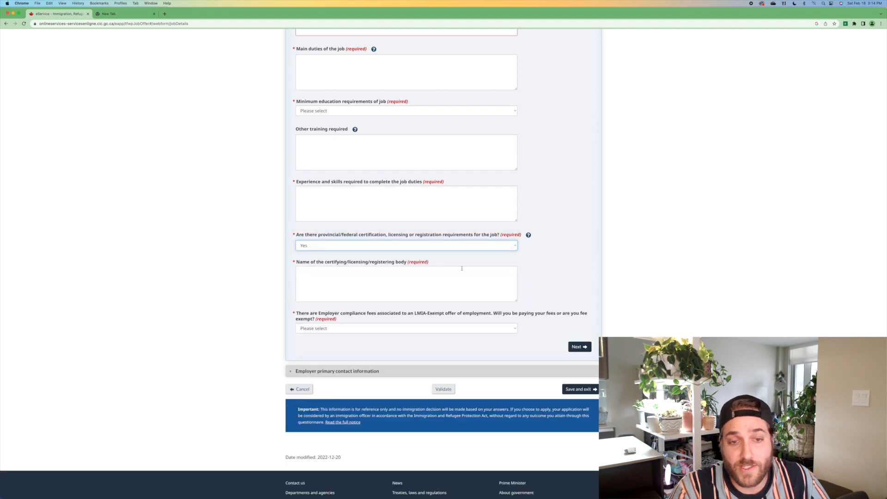
left_click(406, 283)
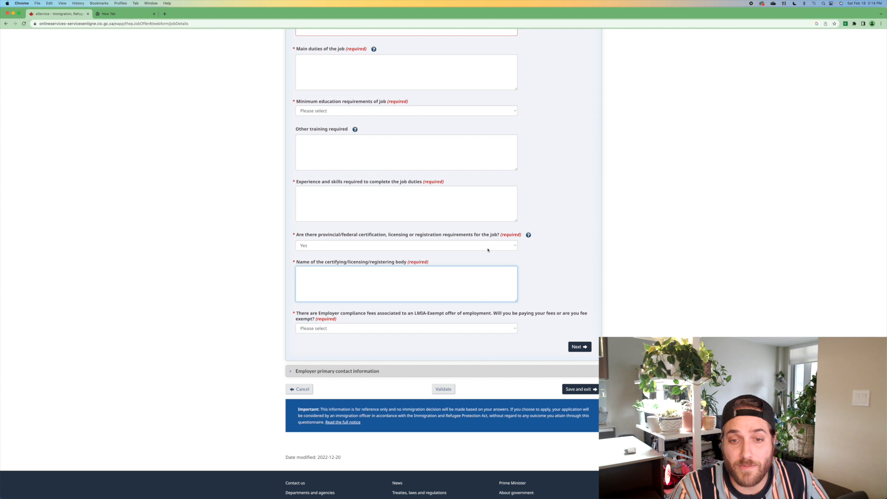
left_click(405, 245)
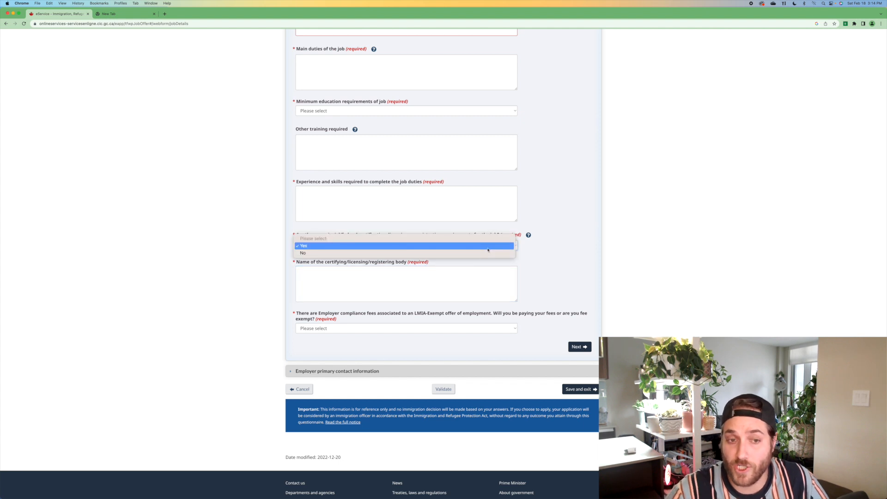
left_click(303, 253)
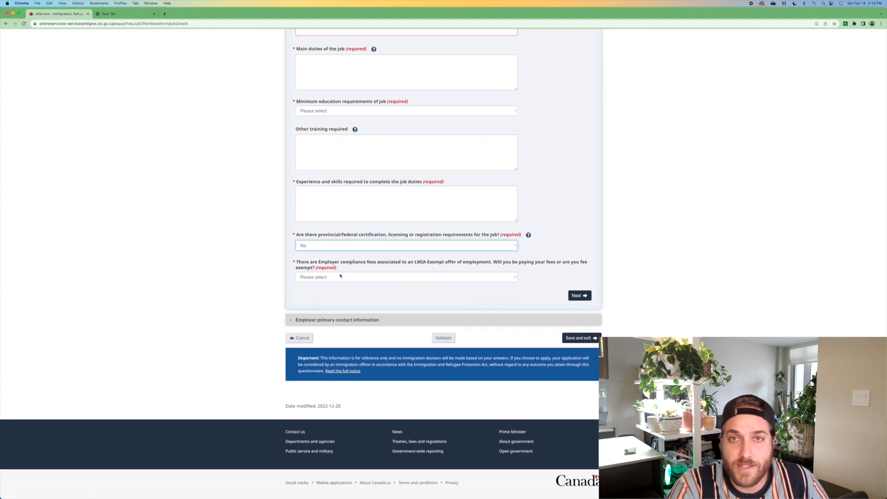
left_click(405, 277)
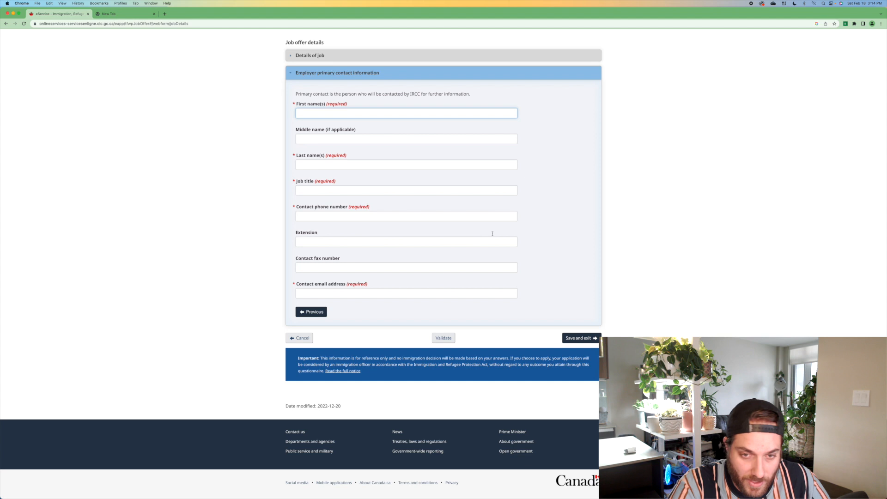
mouse_move(598, 221)
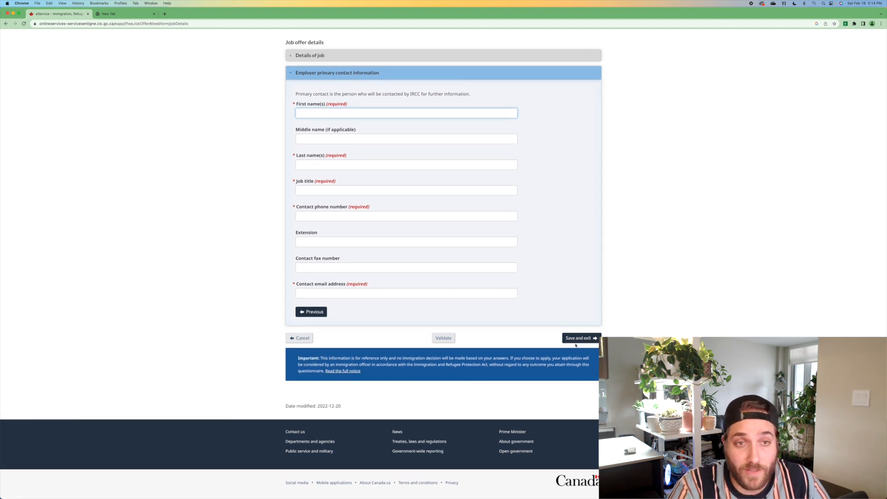
left_click(580, 338)
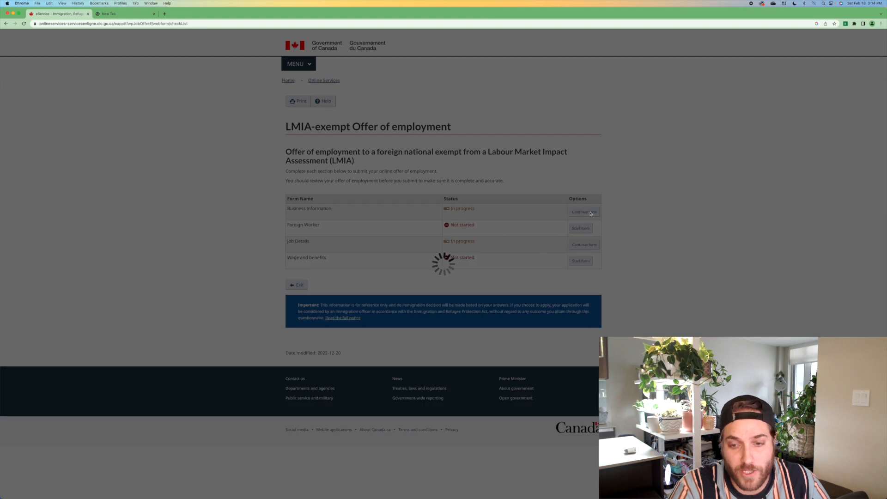
Set the wage type to hourly at $25.
left_click(580, 260)
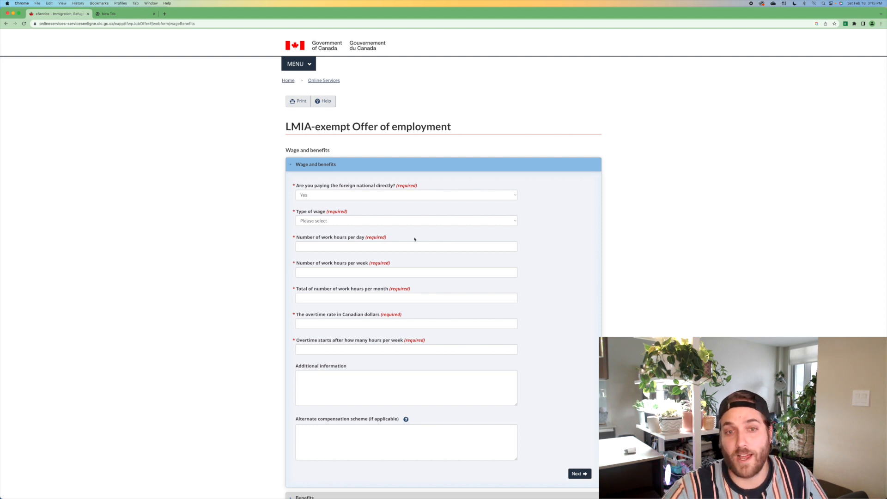
left_click(405, 219)
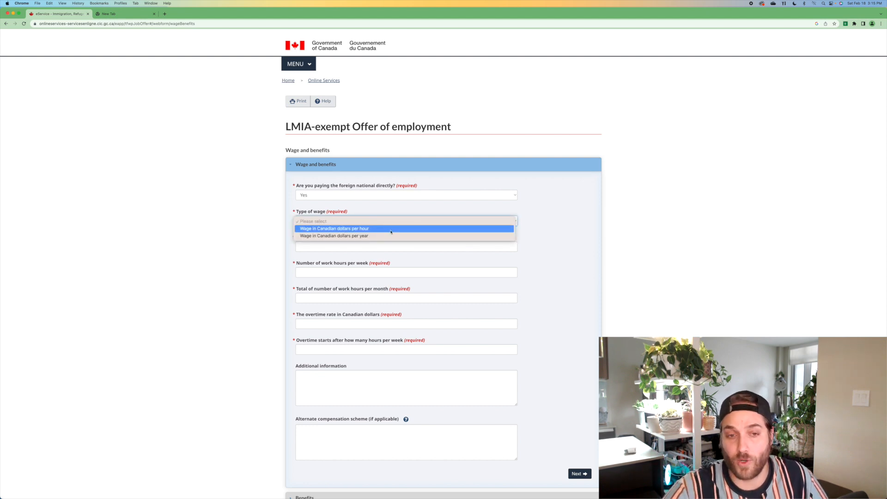
left_click(333, 235)
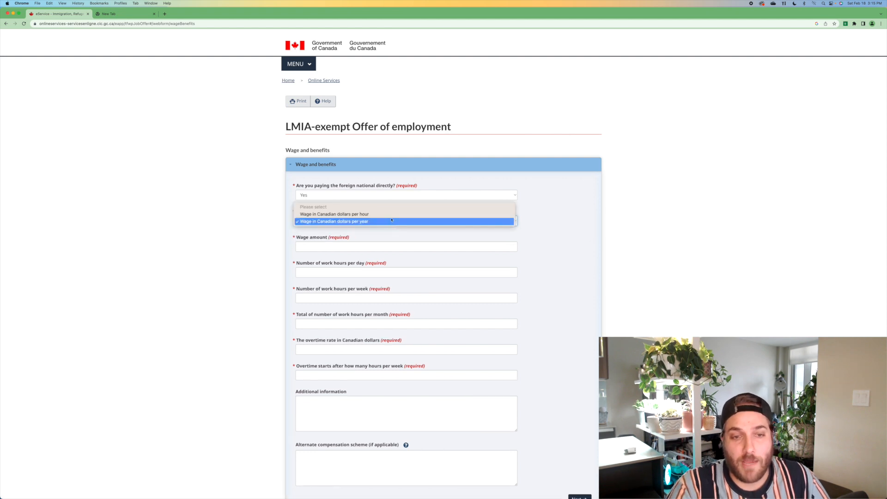
left_click(334, 214)
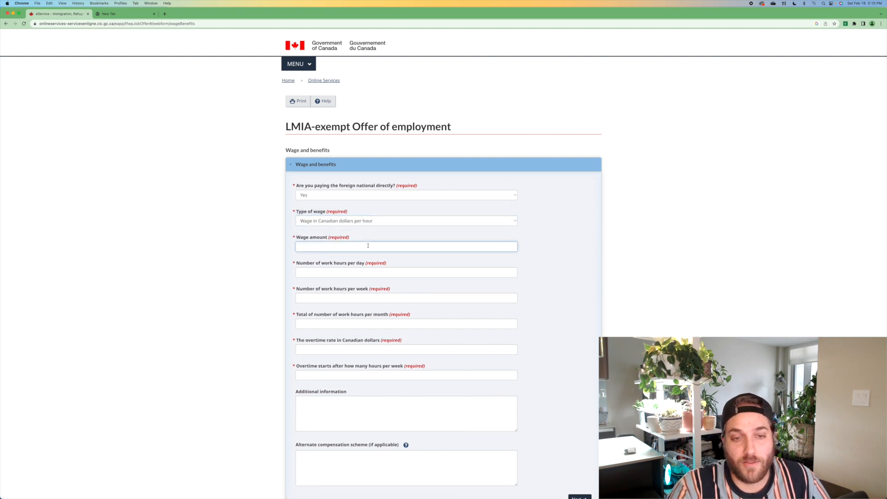
type("25")
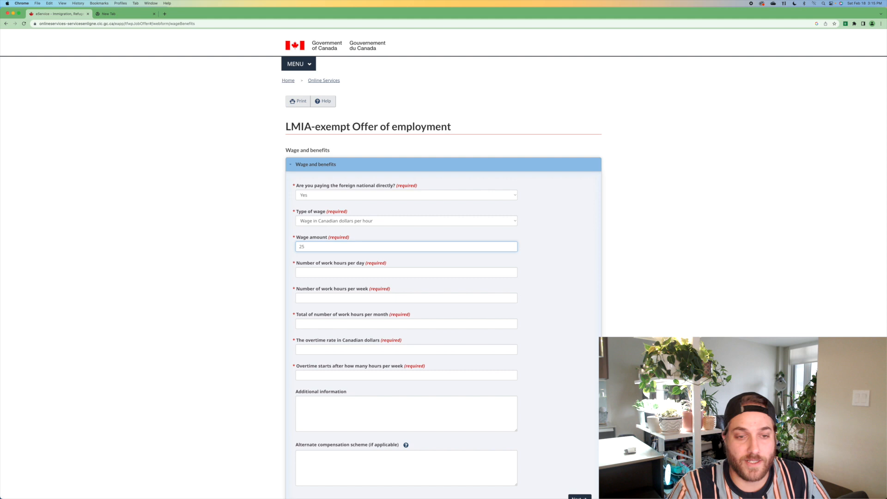
Enter 8 daily, 40 weekly and 160 monthly work hours.
left_click(406, 272)
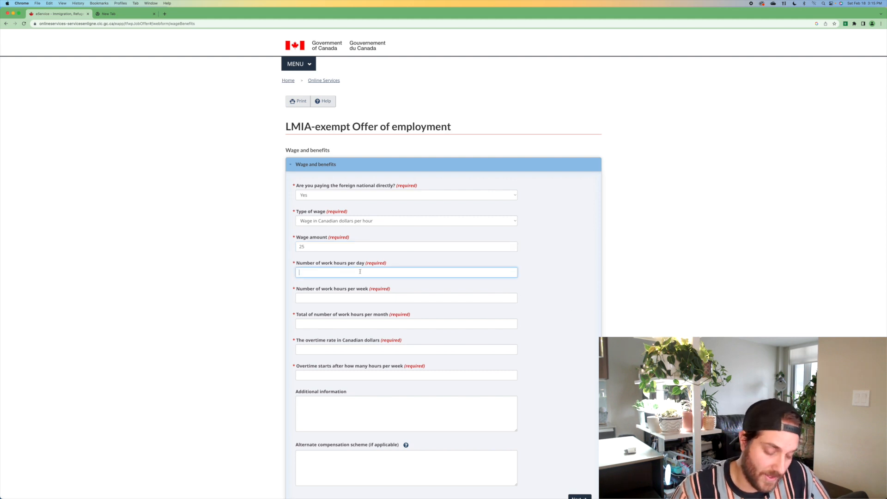
type("8")
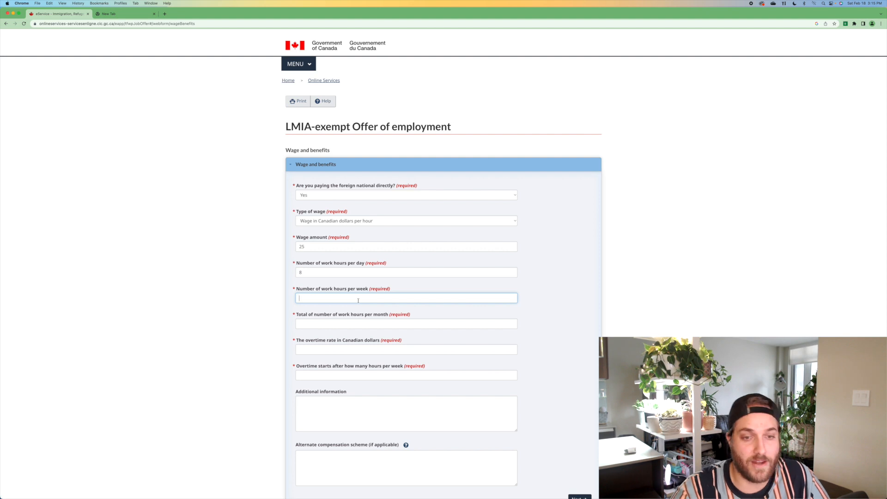
type("40")
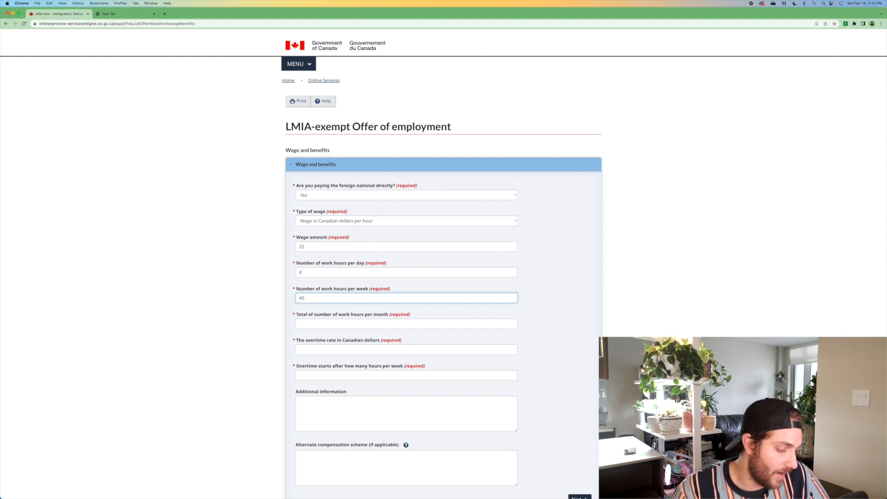
left_click(405, 323)
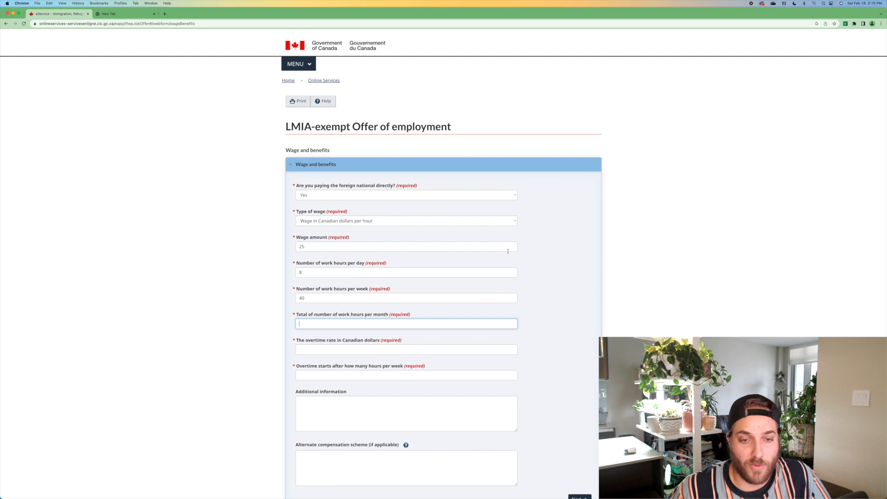
type("160")
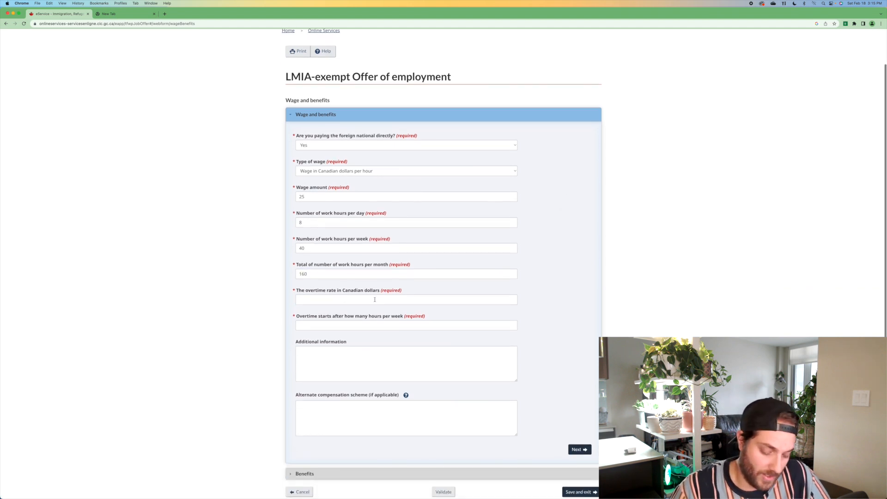
Set overtime at a 37.5 rate after 44 weekly hours and clear the monthly hours total.
left_click(405, 299)
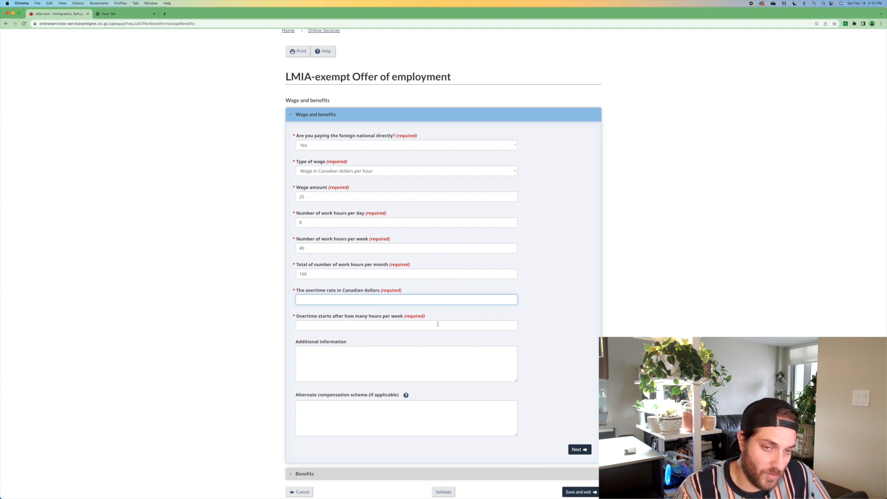
type("44")
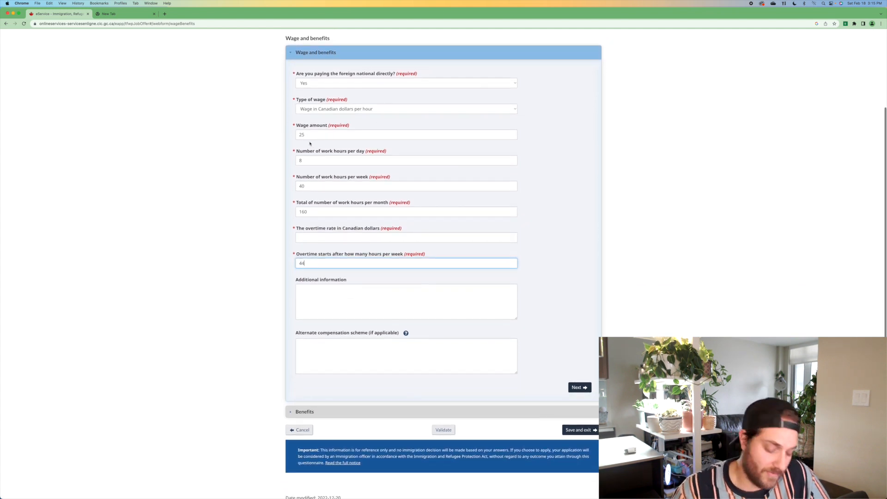
left_click(406, 237)
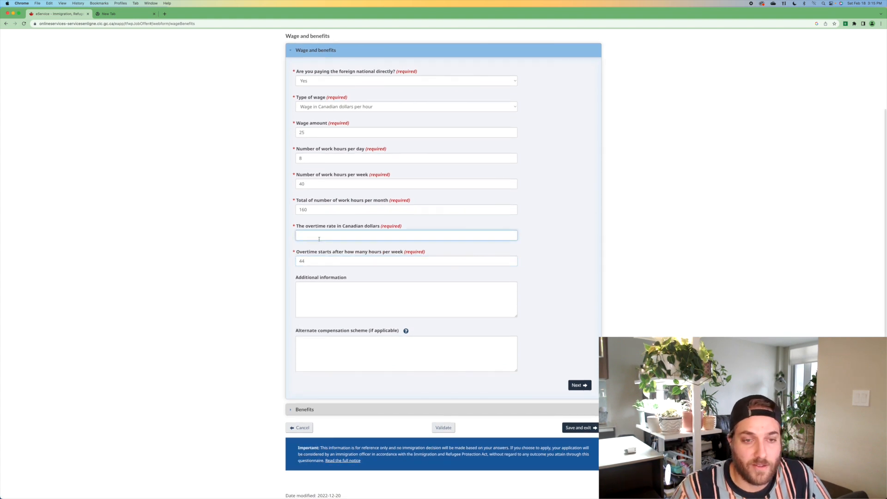
type("37.5")
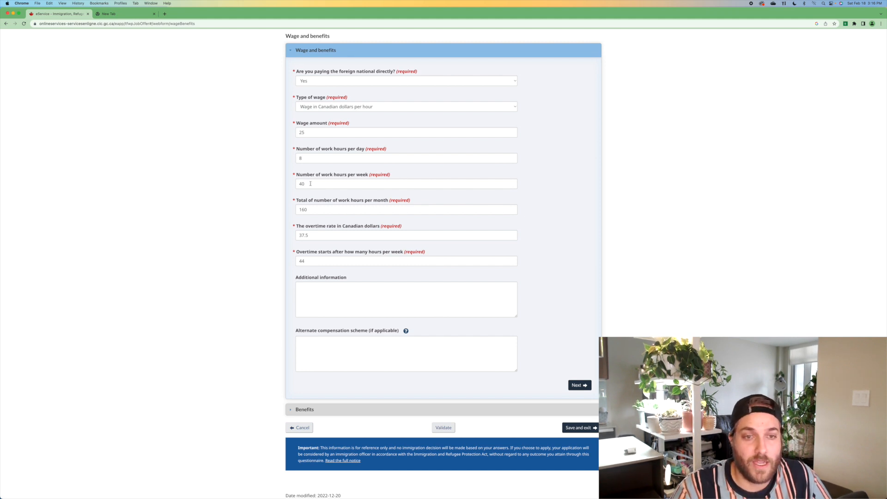
left_click(406, 210)
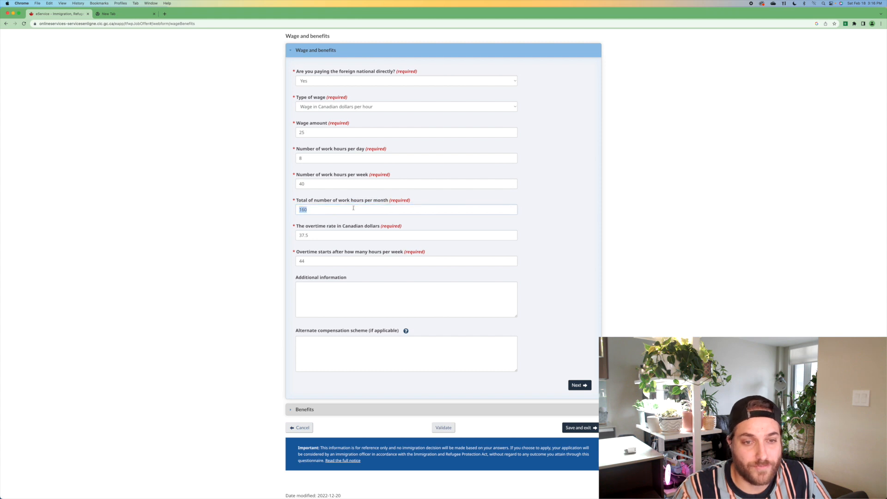
key("Backspace")
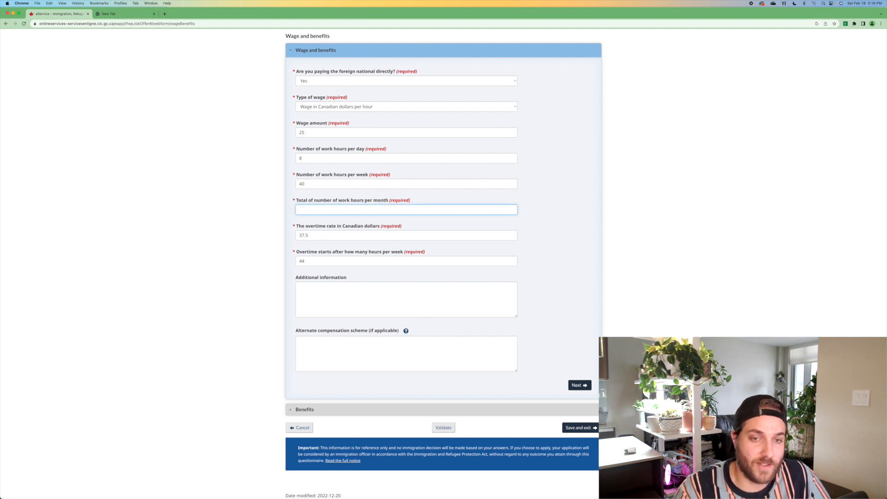
left_click(124, 14)
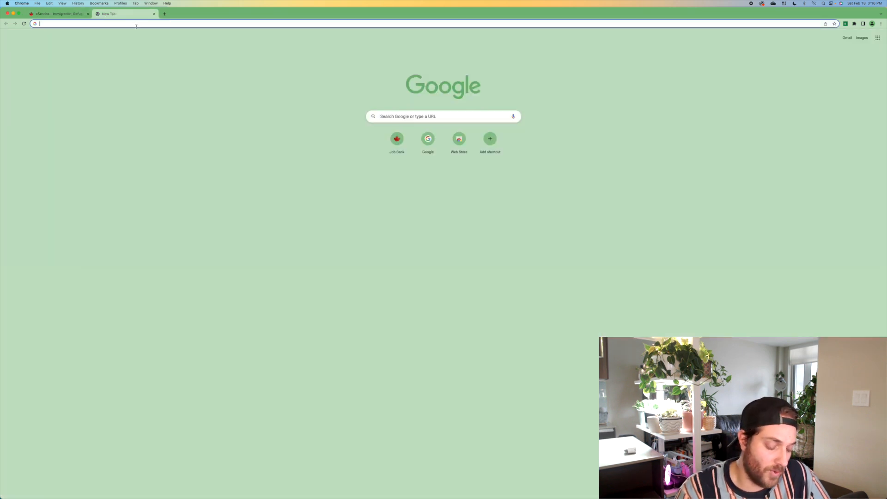
Calculate 4.3*40 in Google Search and return to the offer form with the 172 result.
type("4.3*40&oq=4.3*40&aqs=chrome..69i57j6.5559j0j7&sourceid=chrome&ie=UTF-8")
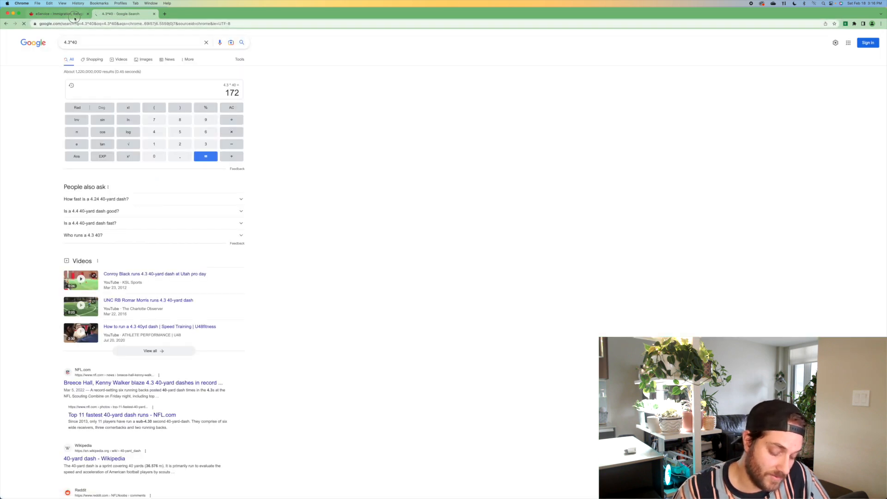
left_click(57, 13)
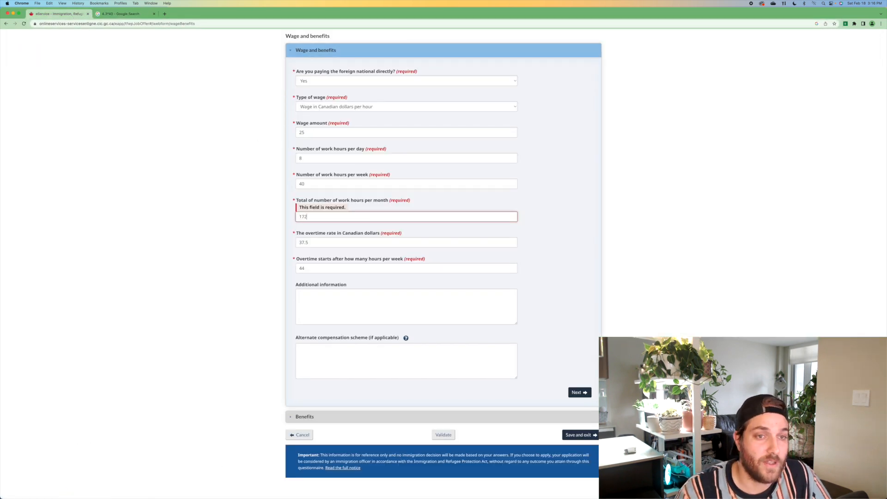
Enter 4 vacation with type Days, leave Disability Insurance unticked, and save and exit.
scroll("down", 3)
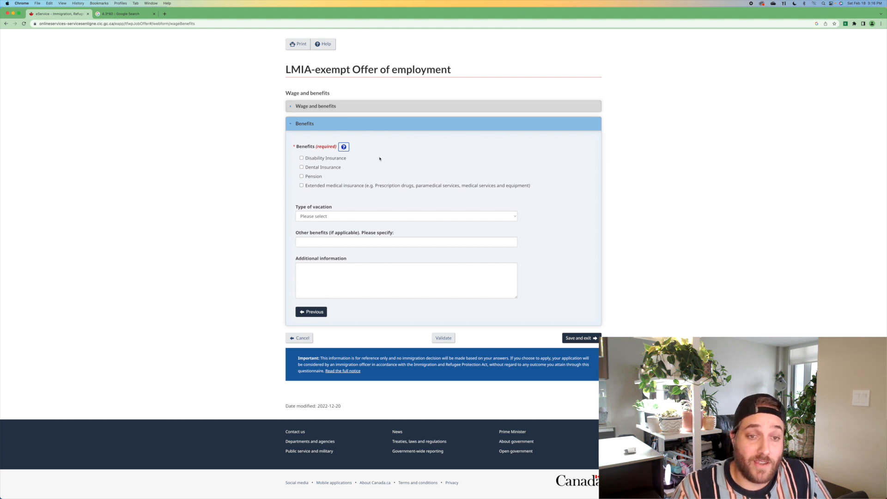
left_click(301, 158)
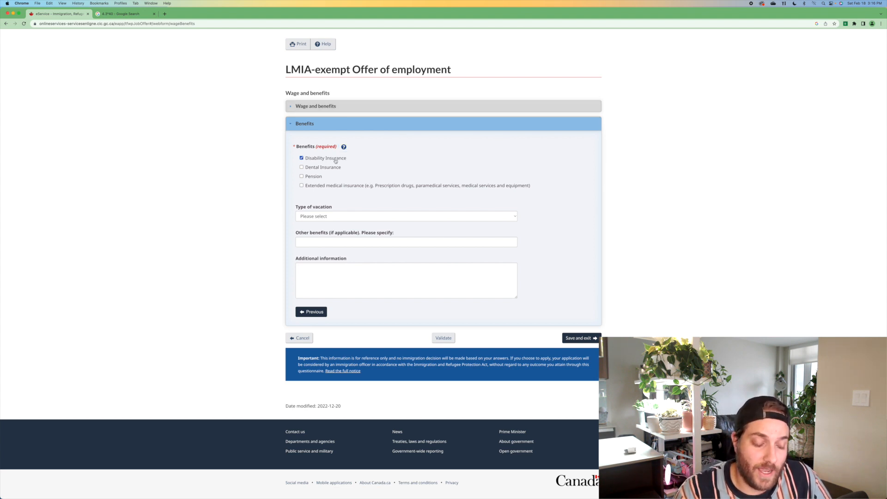
left_click(405, 216)
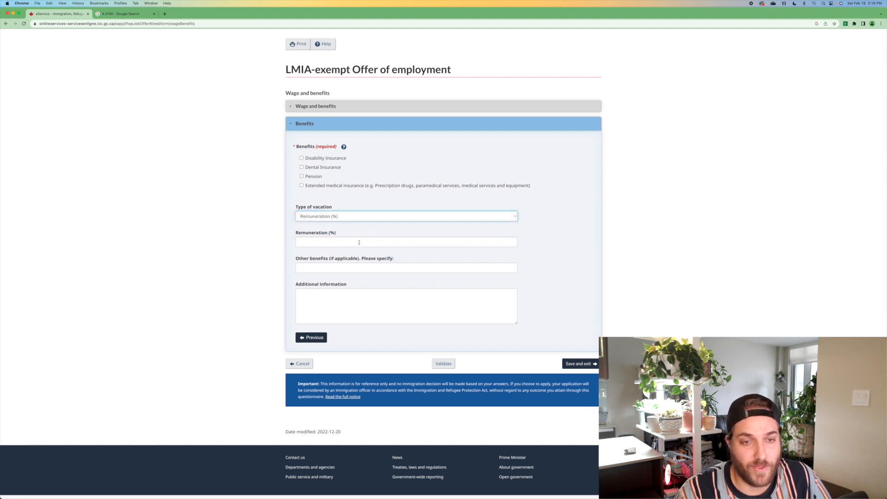
type("4")
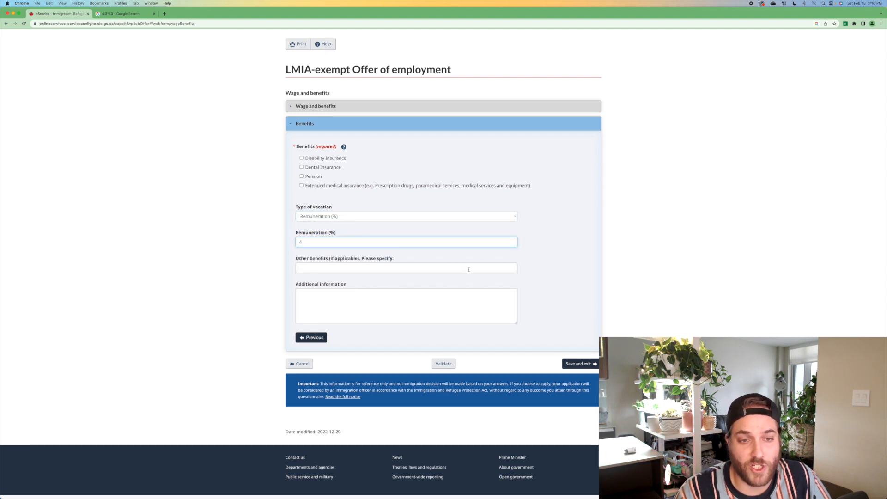
left_click(406, 217)
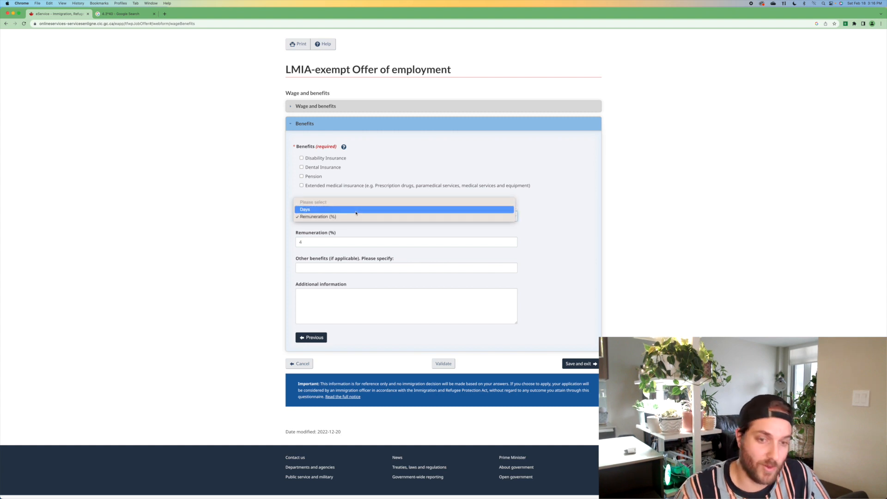
left_click(305, 209)
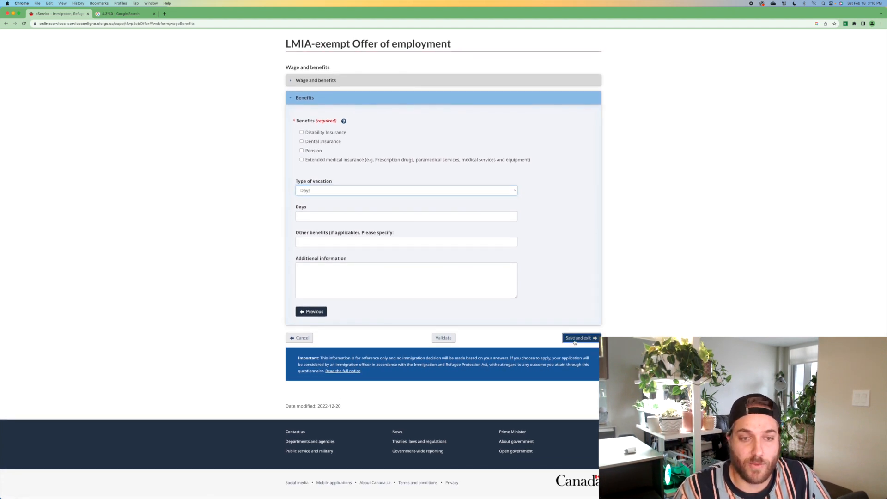
left_click(579, 338)
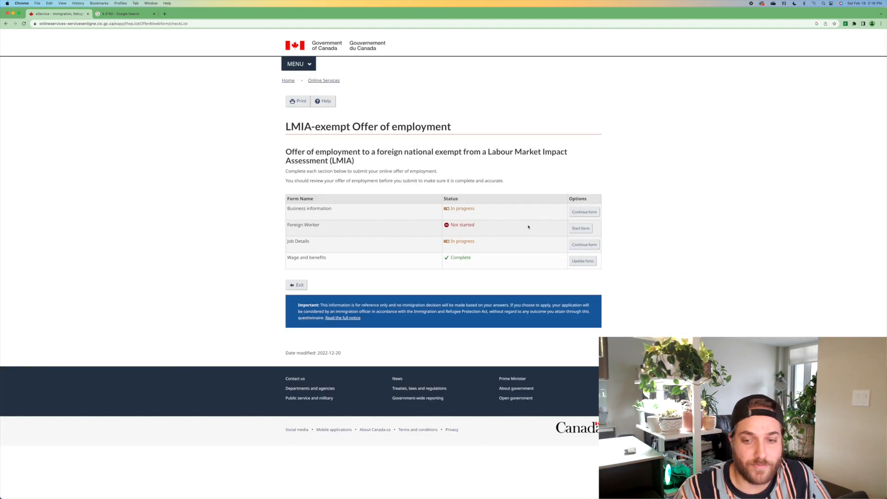
mouse_move(796, 184)
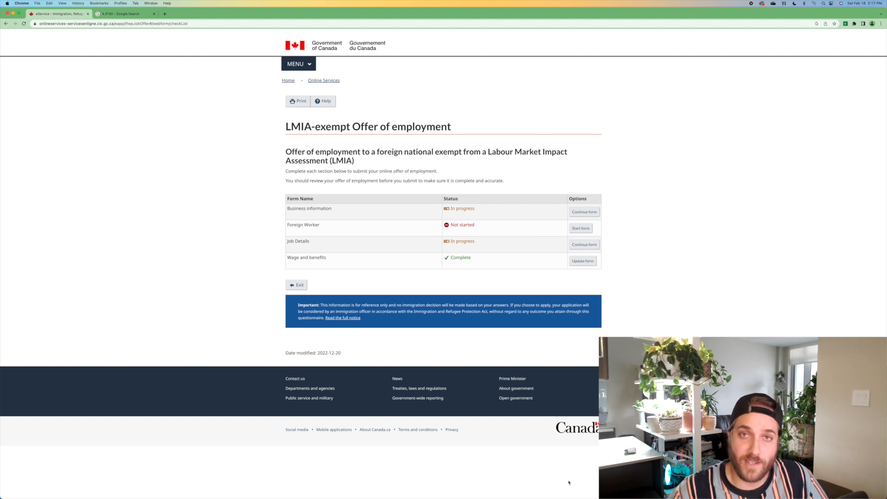
mouse_move(605, 272)
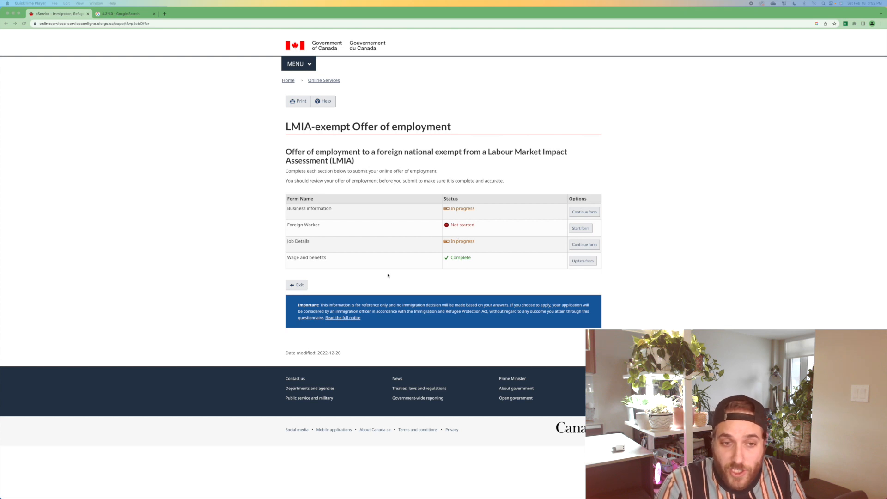
Exit the offer, confirm leaving, and view the February 18 offer in the employment queue.
left_click(296, 285)
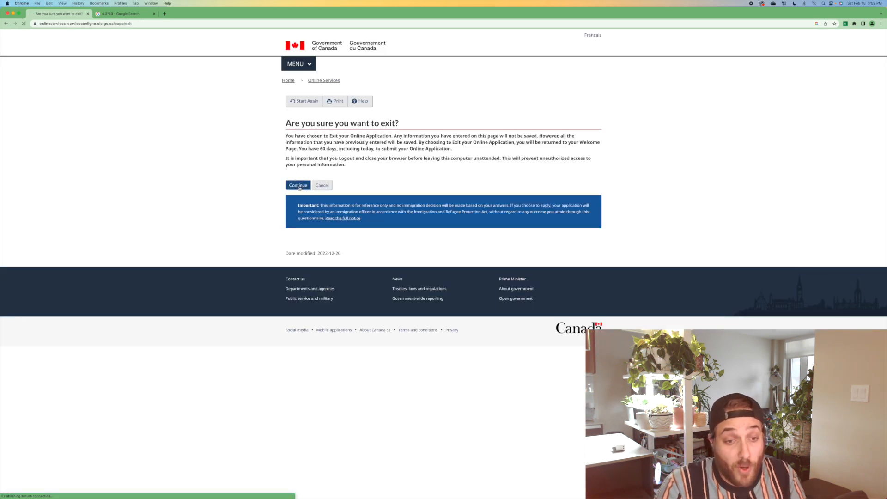
left_click(297, 184)
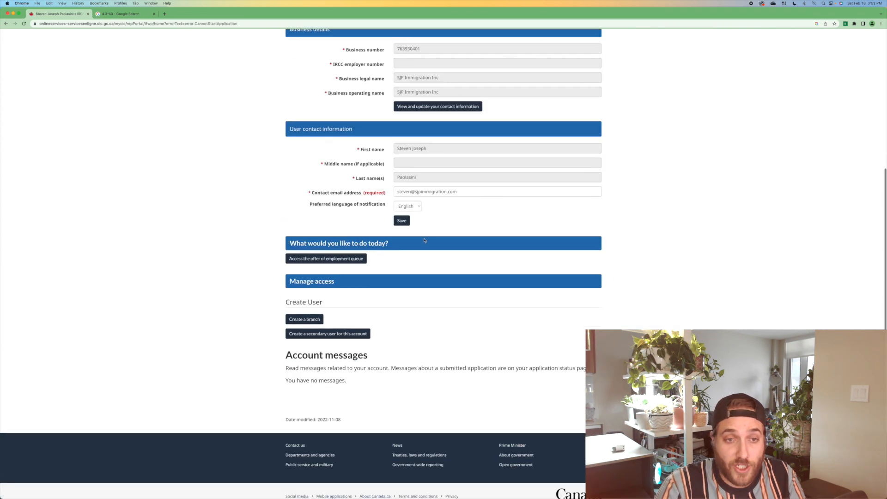
left_click(325, 258)
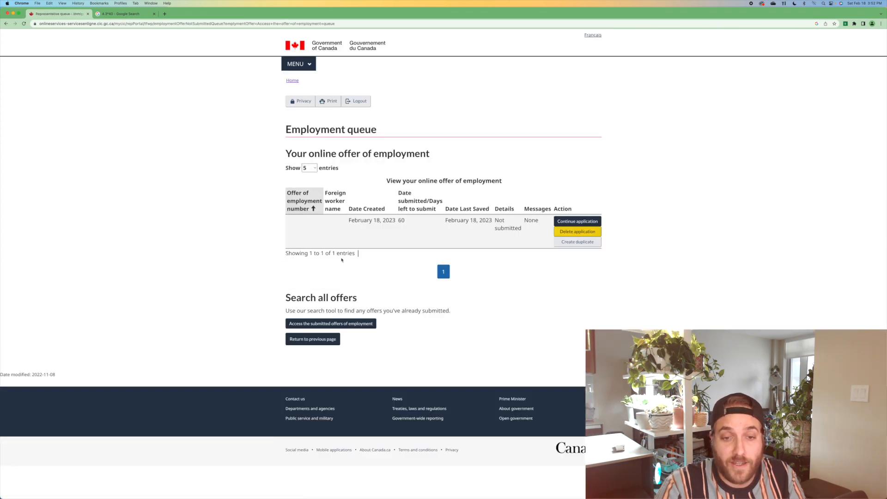
mouse_move(570, 261)
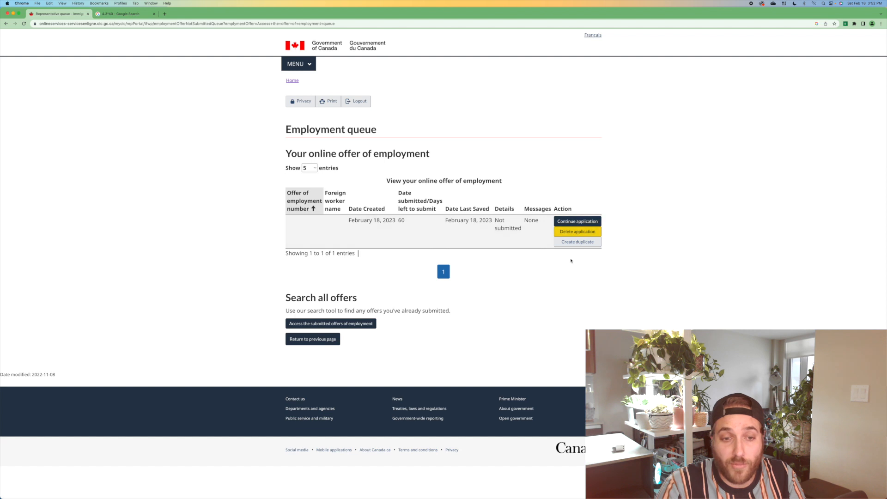